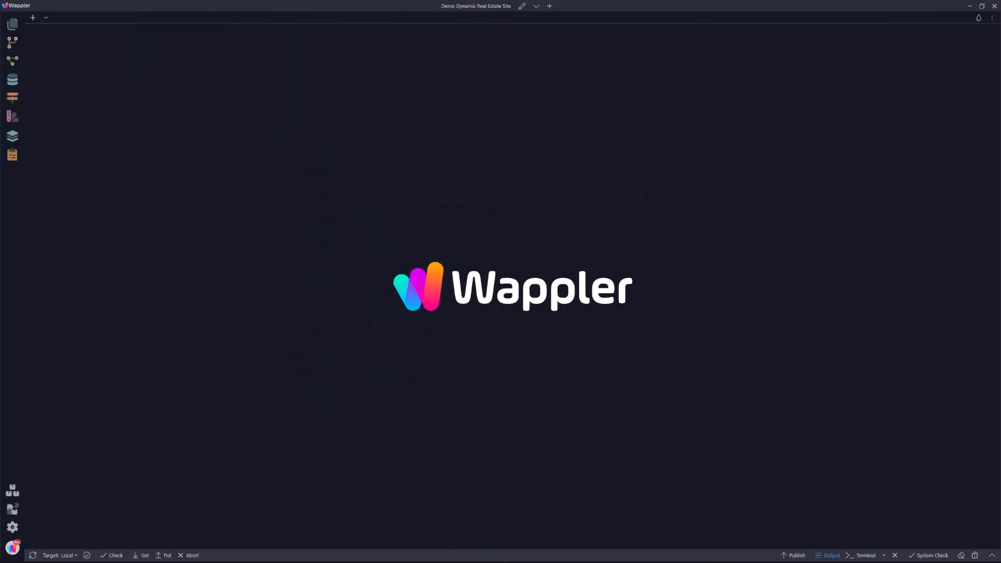
pyautogui.moveTo(551, 12)
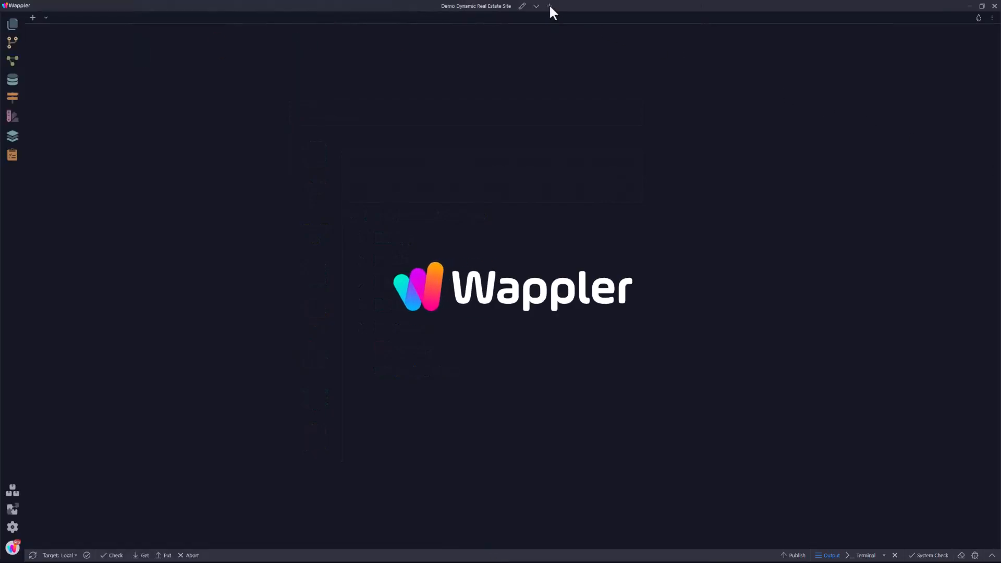
# Start a new NodeJS web project named 'boutique'.
pyautogui.click(549, 6)
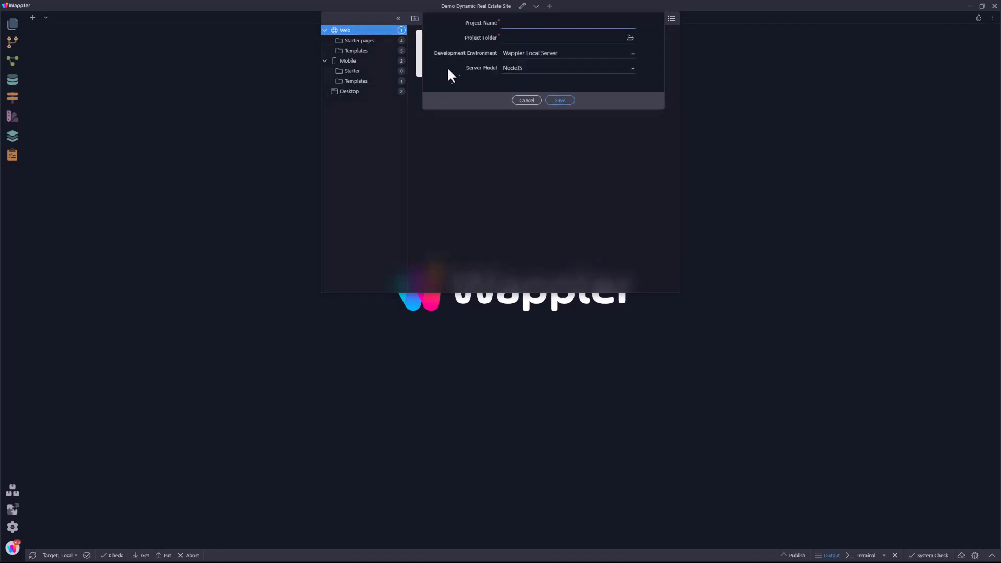
pyautogui.write('boutique')
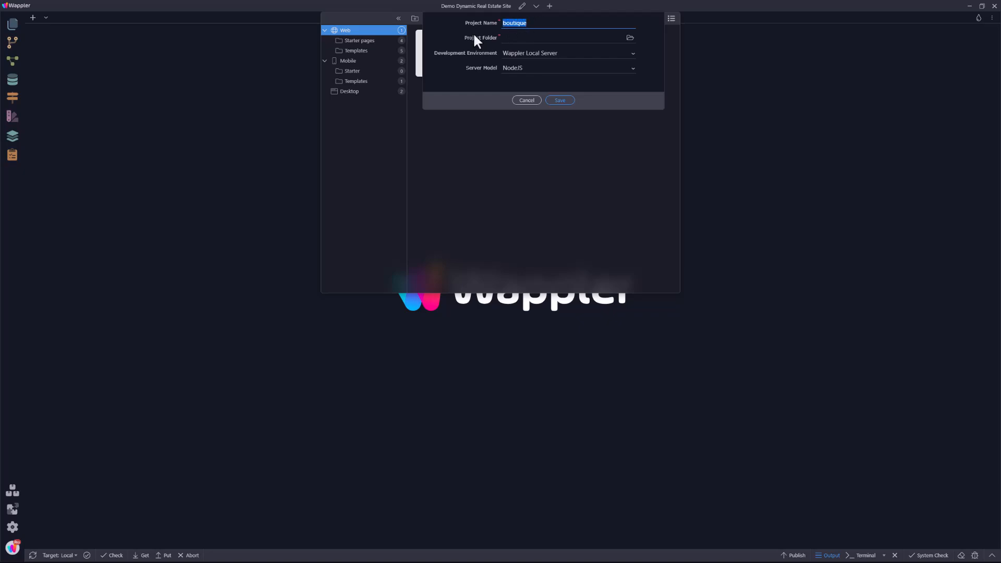
pyautogui.moveTo(523, 45)
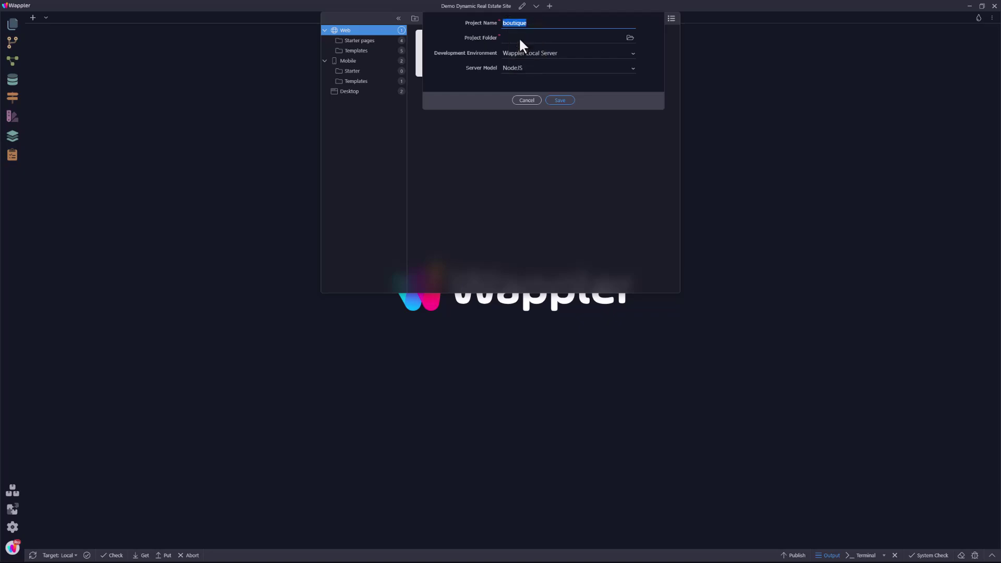
# Save the project in a new boutique folder under www/_tutorials.
pyautogui.click(630, 37)
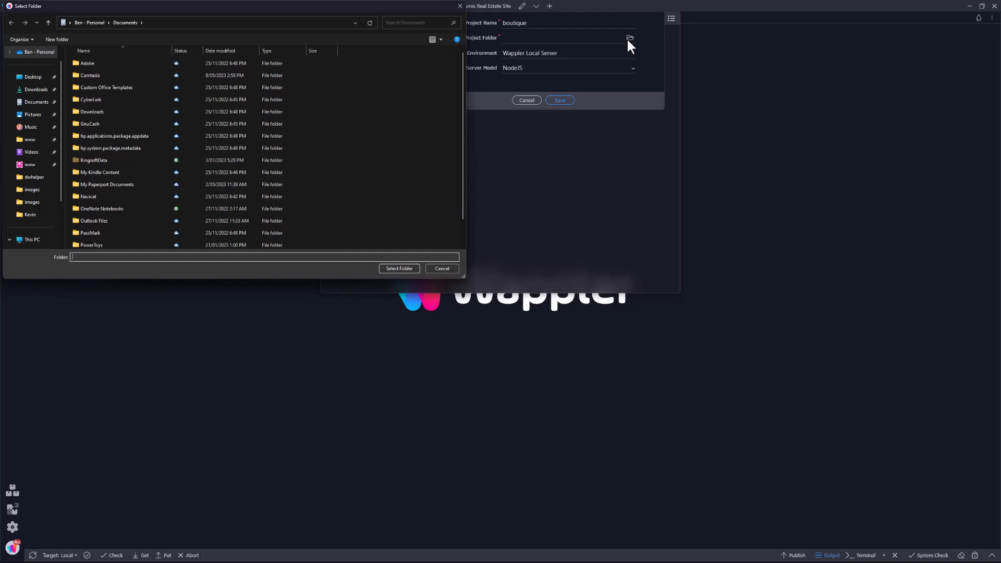
pyautogui.click(29, 139)
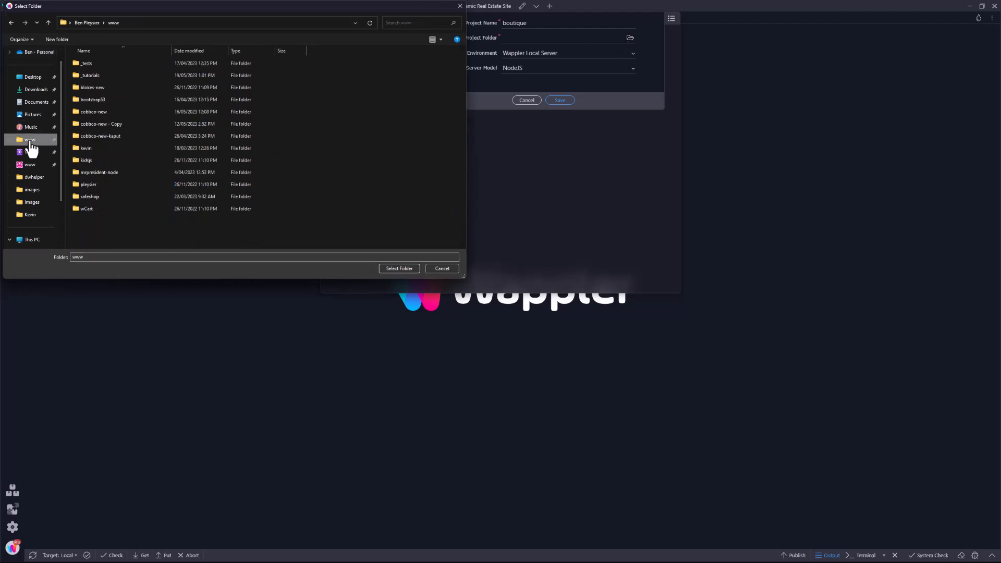
pyautogui.click(89, 76)
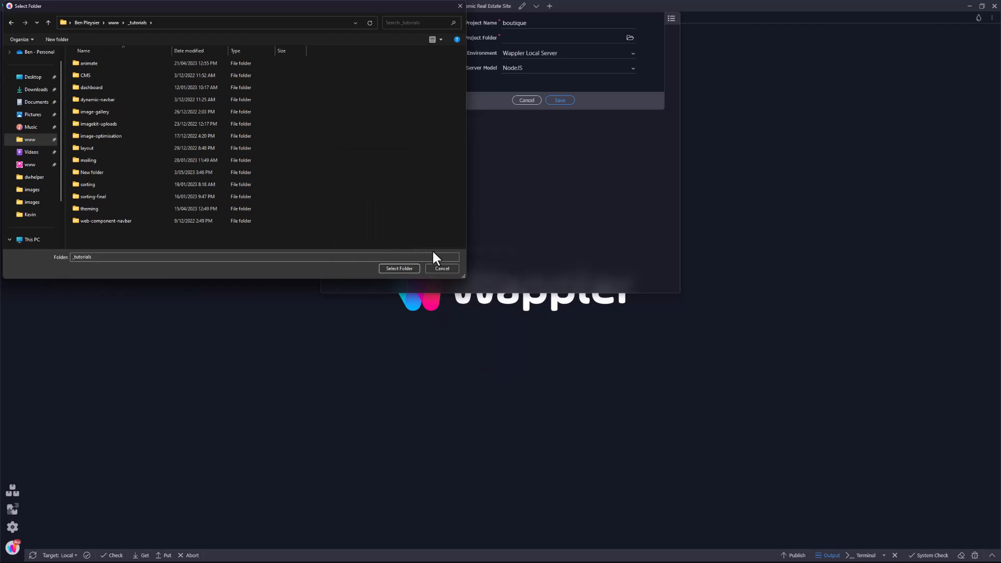
pyautogui.click(57, 39)
pyautogui.write('boutique')
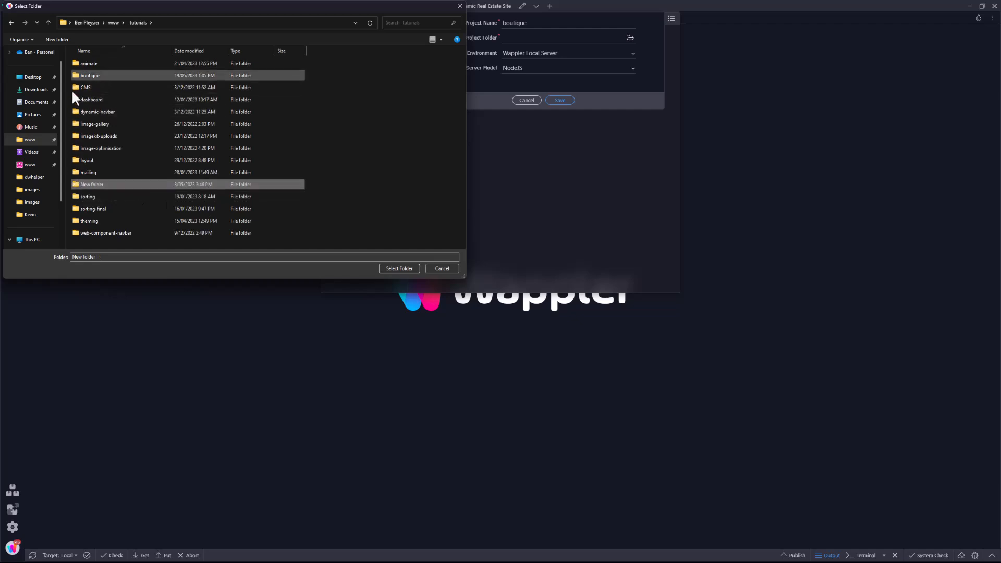
pyautogui.click(91, 76)
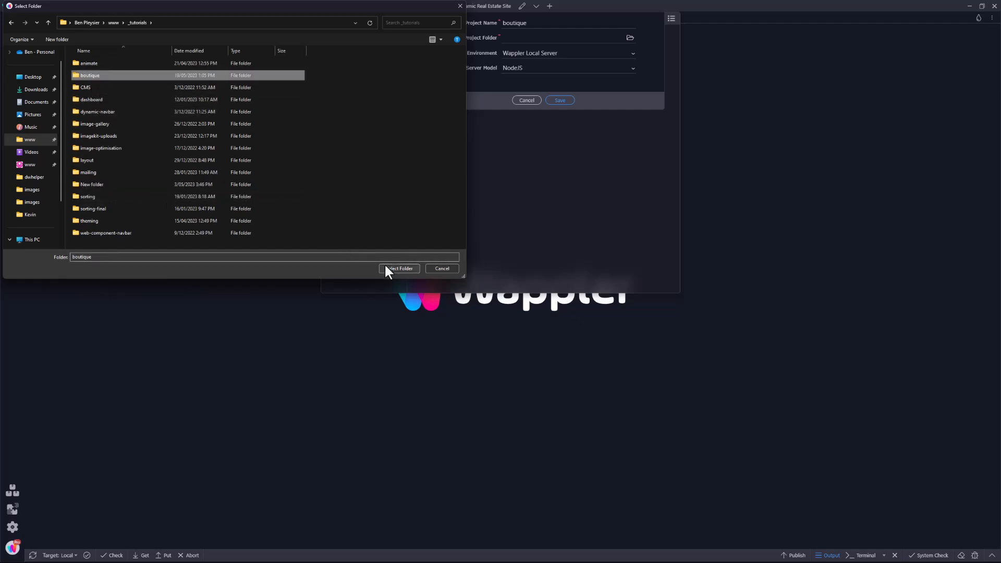
pyautogui.click(399, 268)
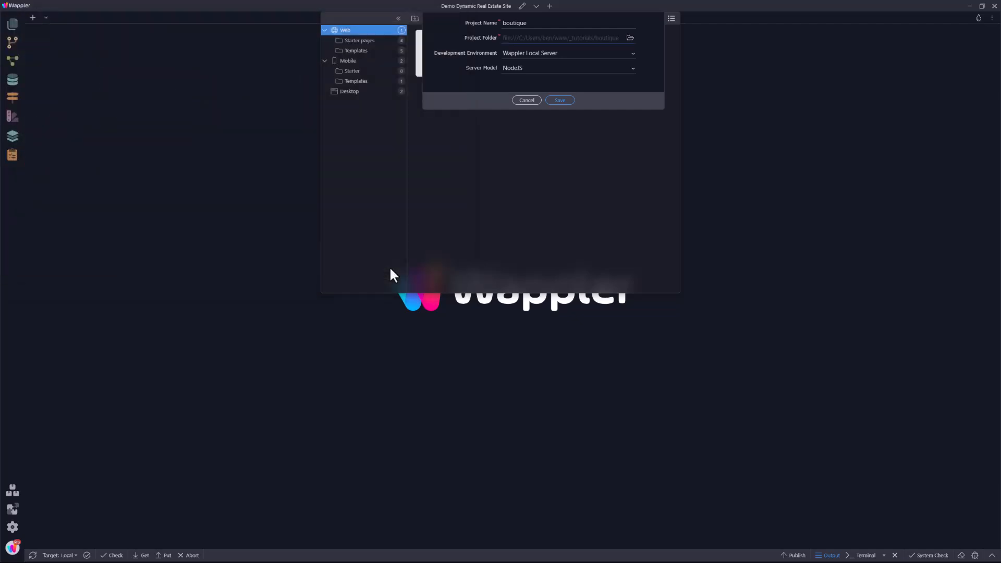
pyautogui.moveTo(464, 224)
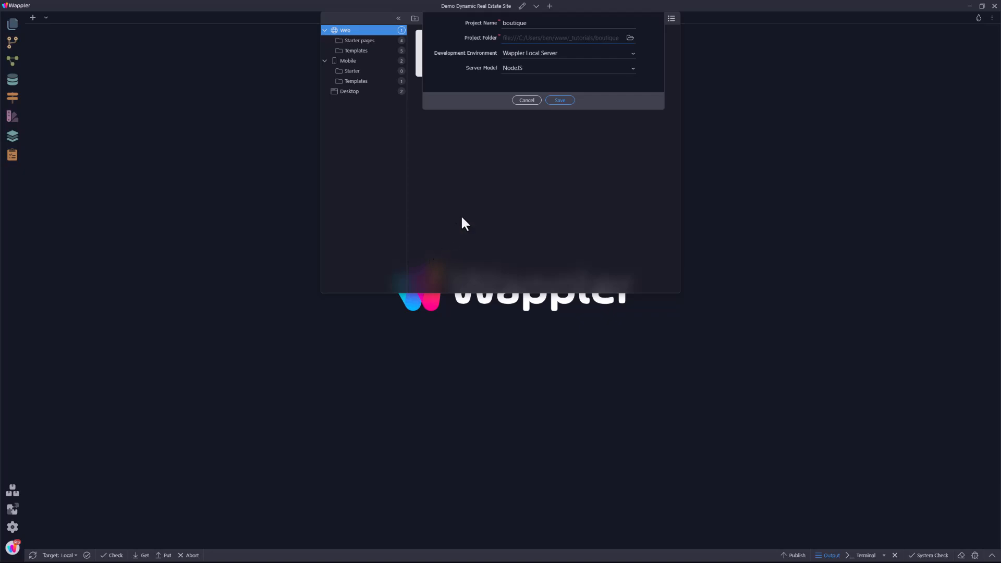
pyautogui.click(559, 101)
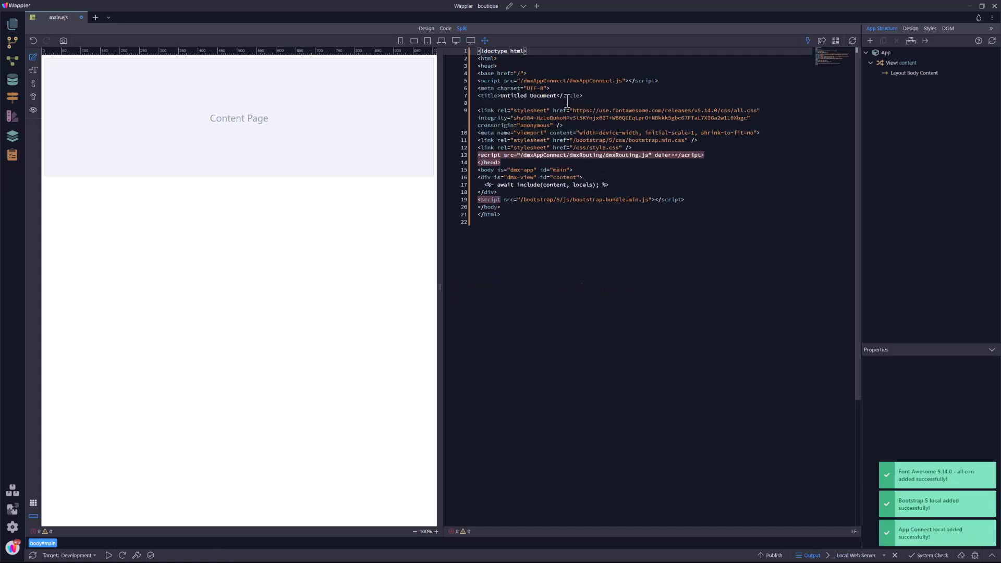
# Open index.ejs, select its App root so it saves, then return to main.ejs.
pyautogui.click(120, 18)
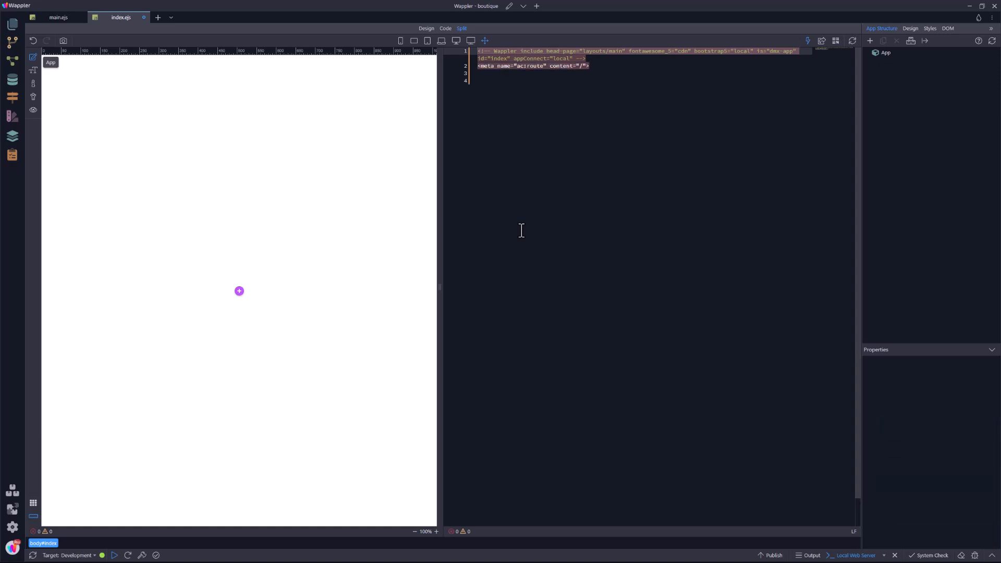
pyautogui.click(887, 53)
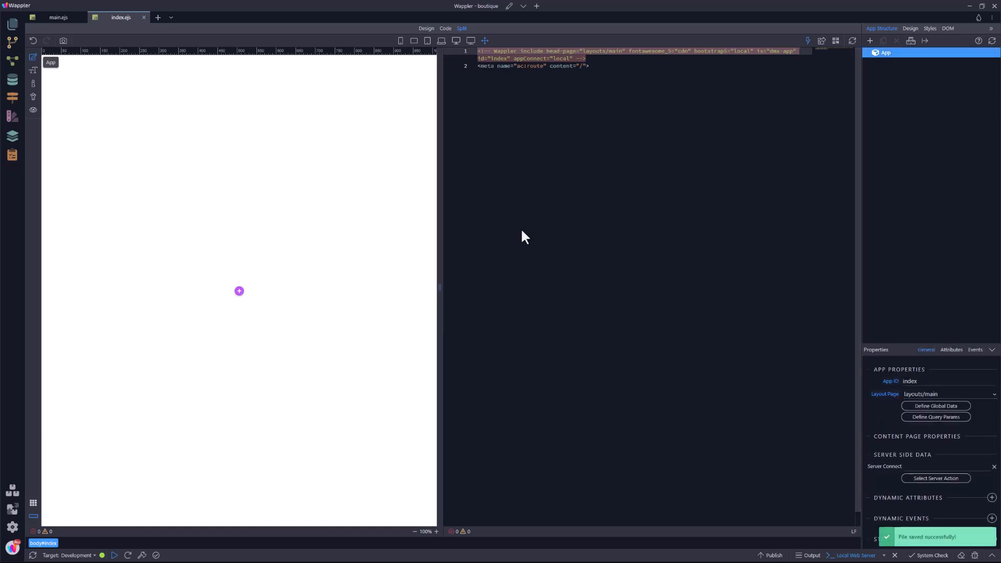
pyautogui.click(59, 17)
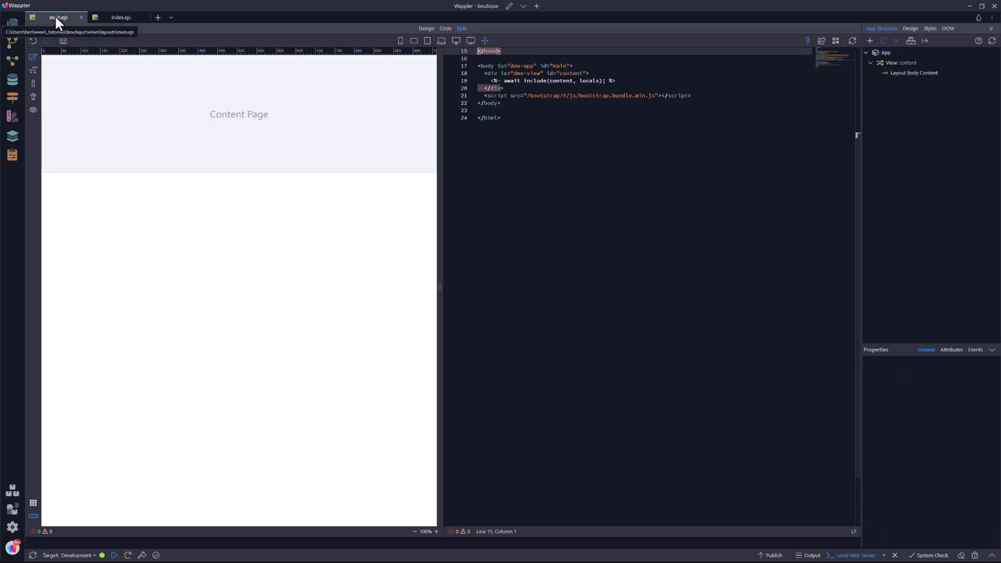
pyautogui.moveTo(71, 103)
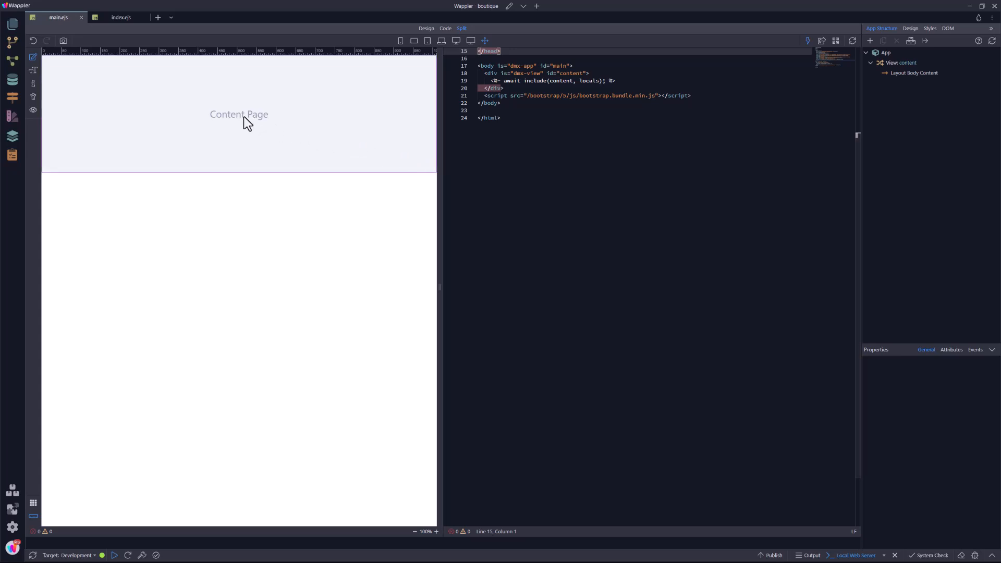
# Insert a navigation block above the main layout's content view.
pyautogui.click(239, 113)
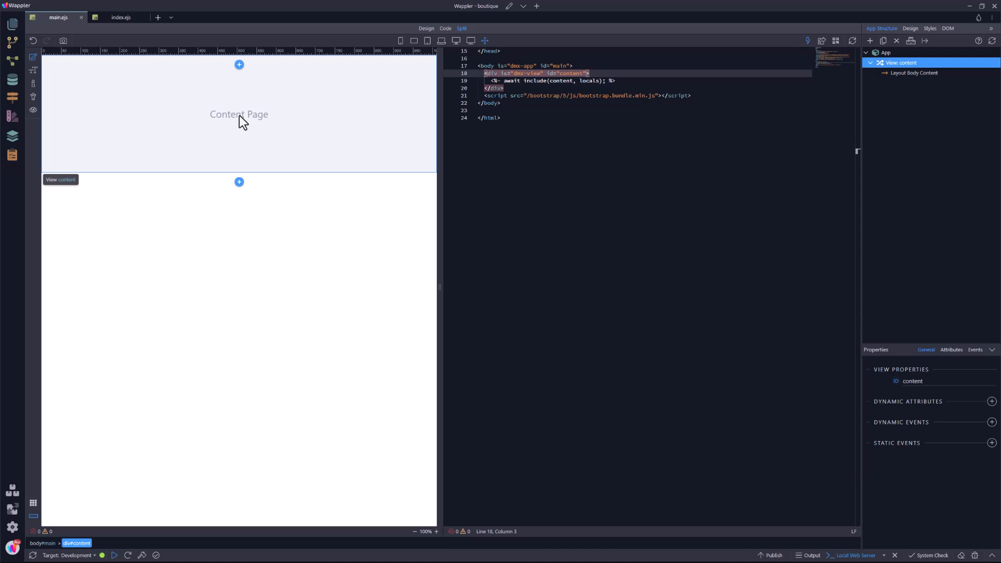
pyautogui.moveTo(239, 64)
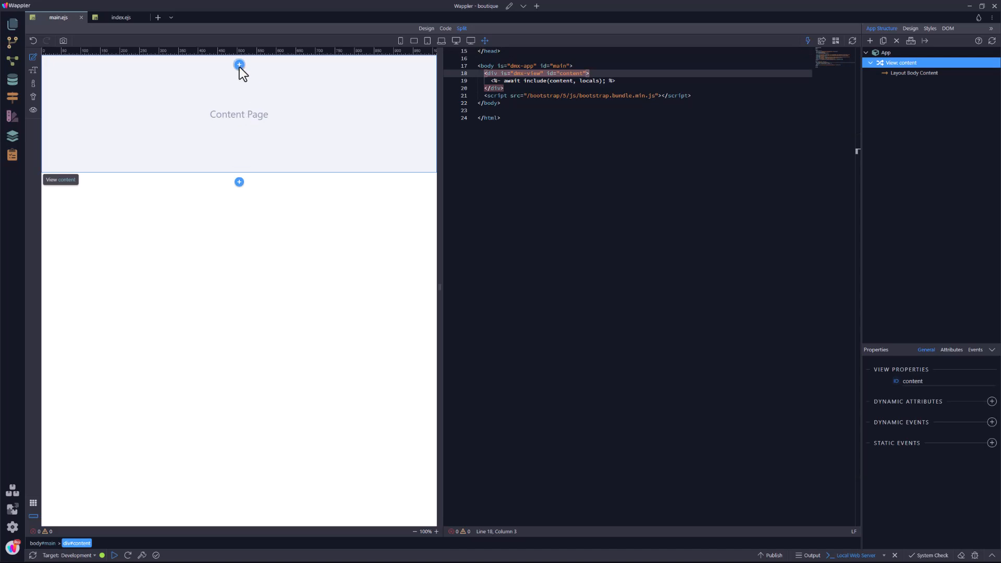
pyautogui.click(239, 64)
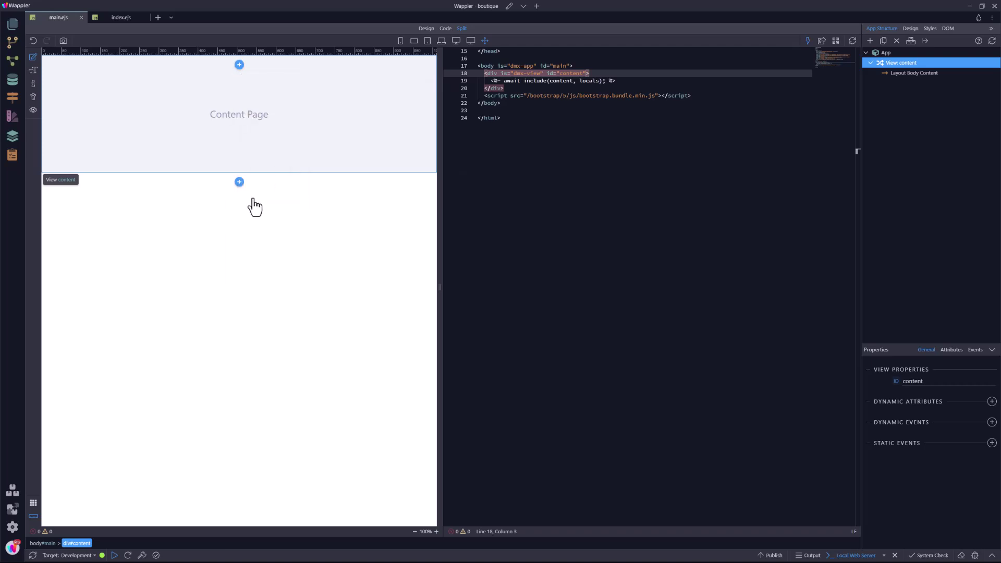
pyautogui.click(239, 182)
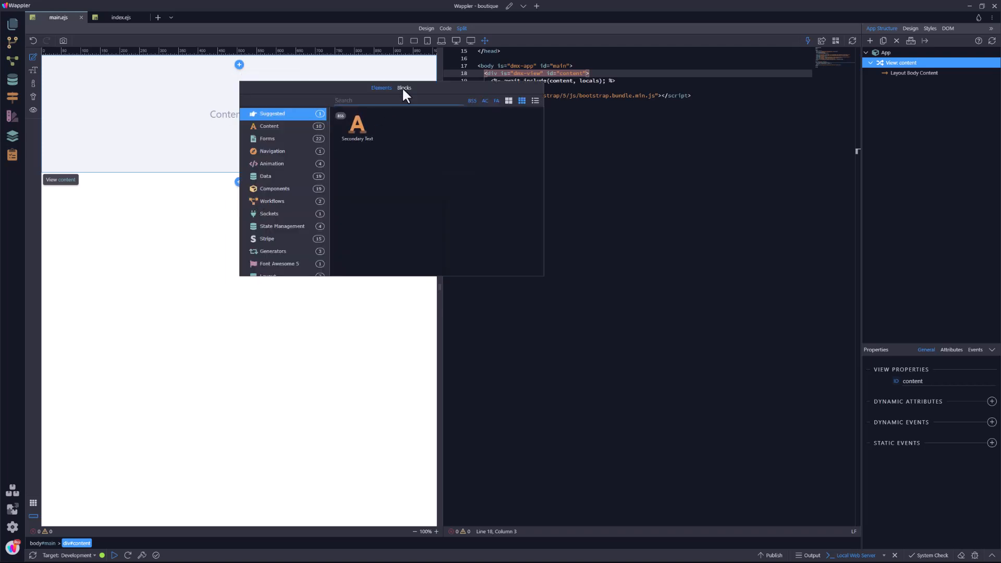
pyautogui.click(404, 88)
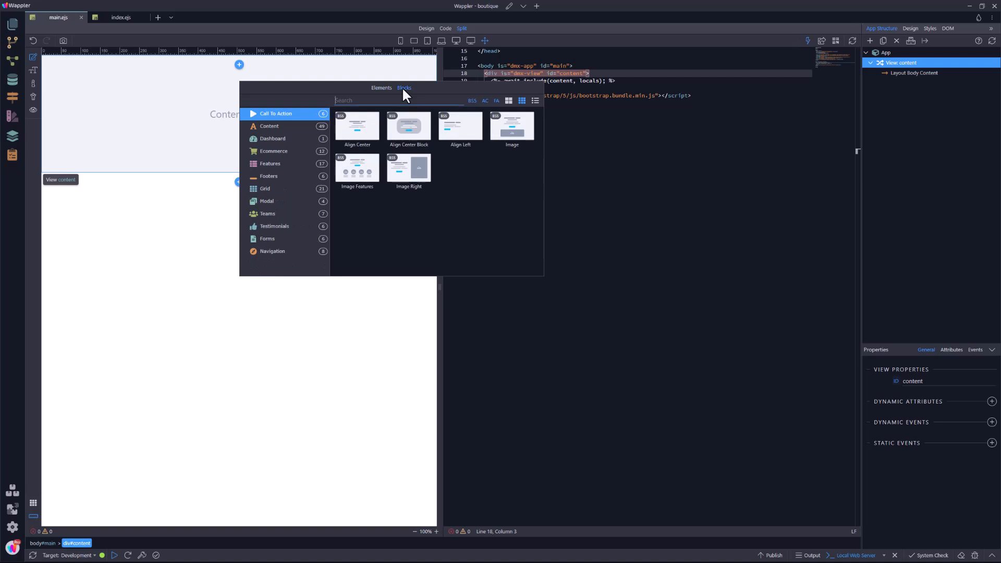
pyautogui.click(273, 251)
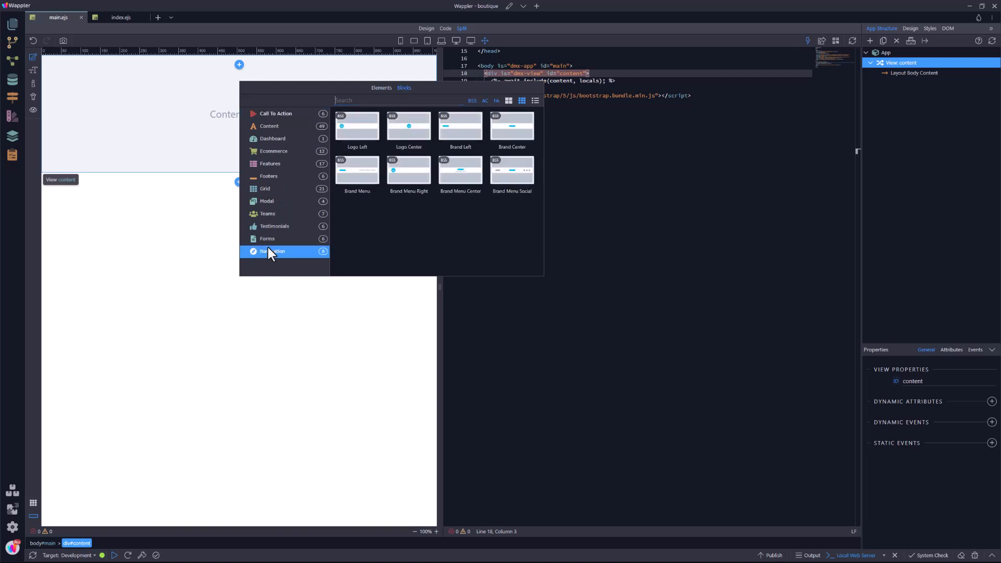
pyautogui.moveTo(325, 227)
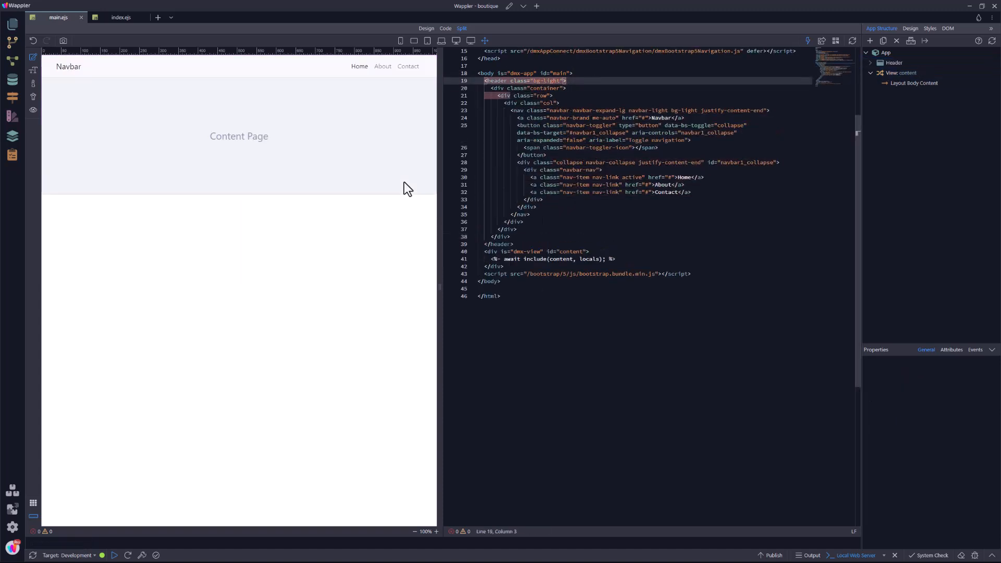
# Rename the navbar brand text to 'Boutique'.
pyautogui.click(239, 134)
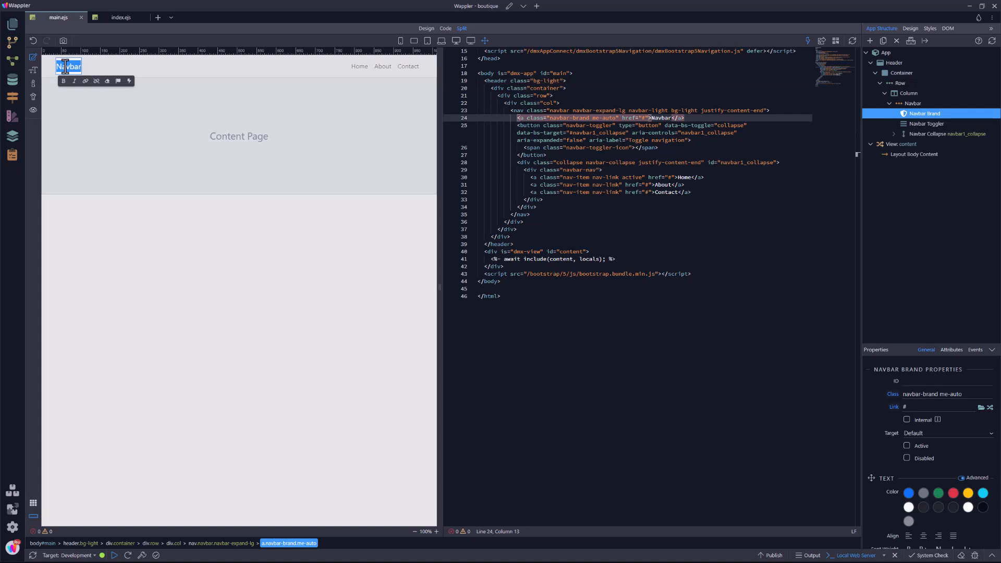
pyautogui.write('Boutique')
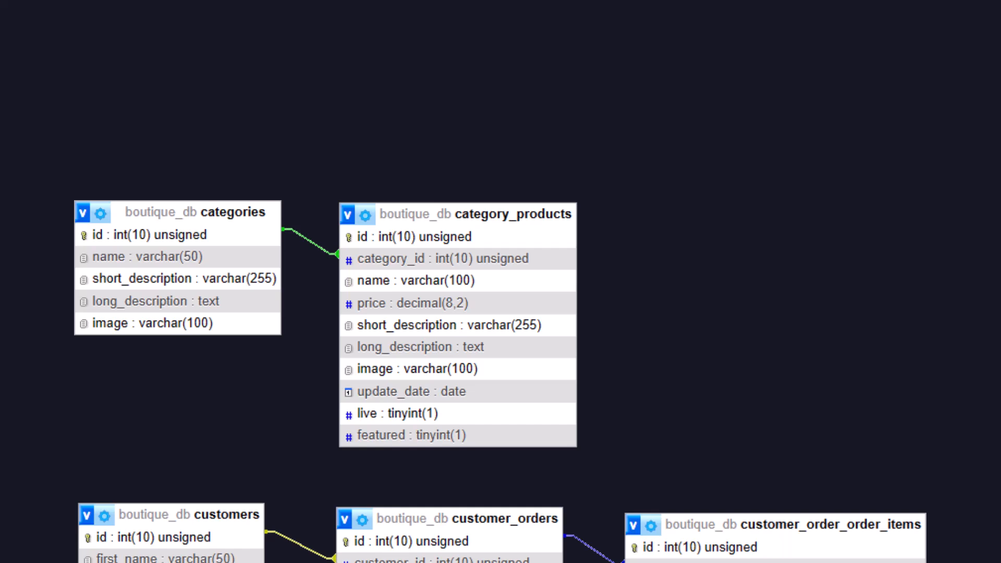
pyautogui.scroll(-3)
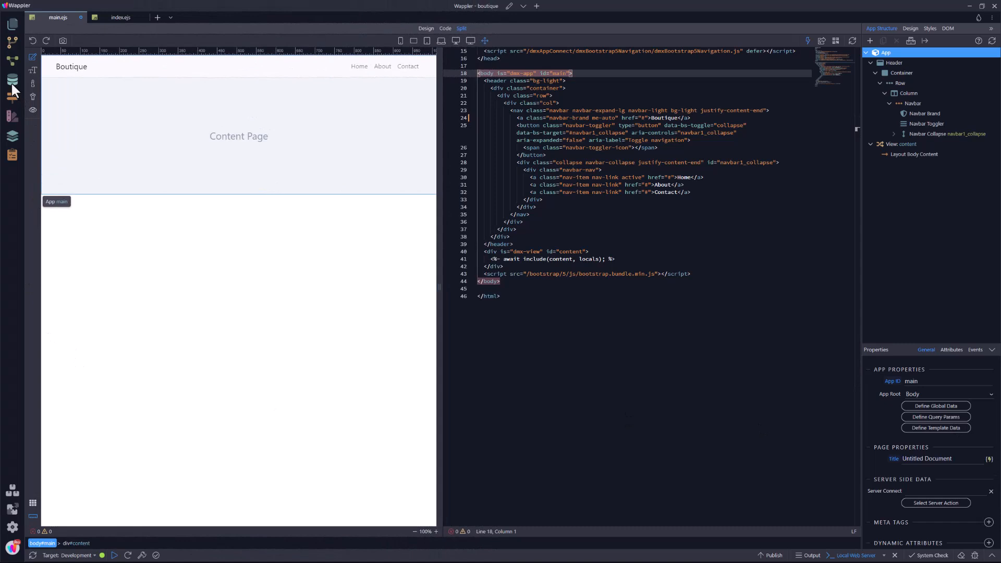
# Create a database connection named db using SQLite and browse for its file.
pyautogui.click(12, 97)
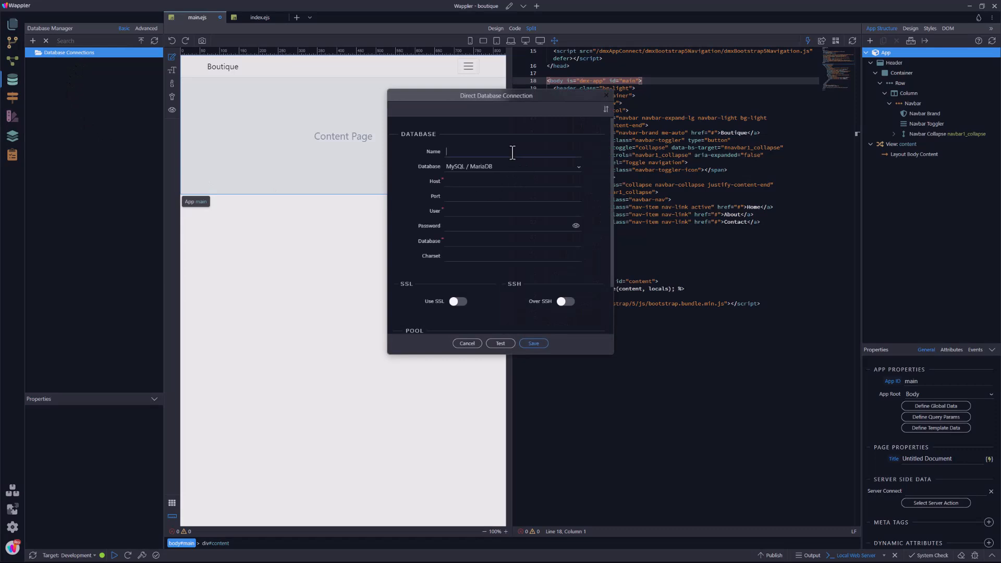
pyautogui.write('db')
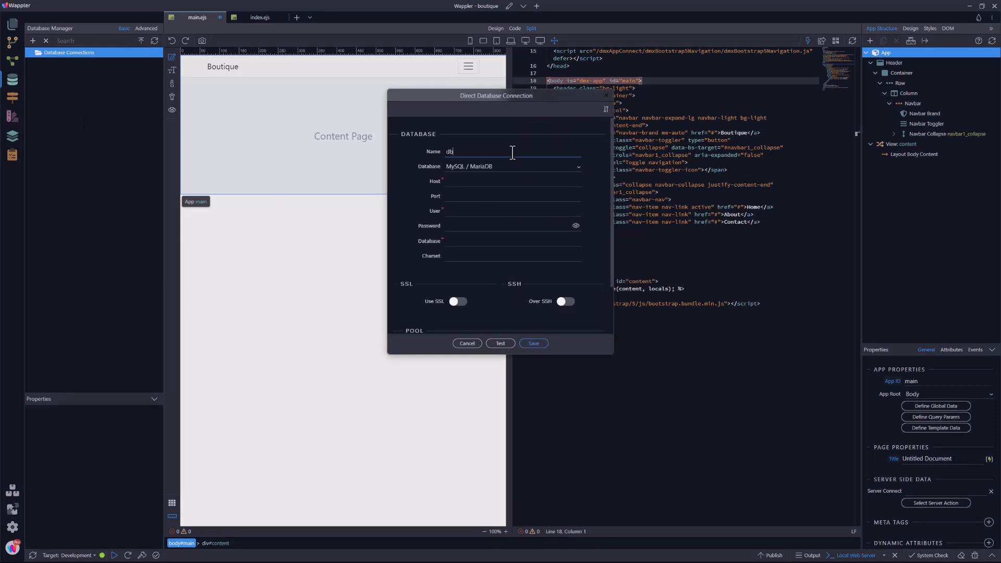
pyautogui.click(512, 167)
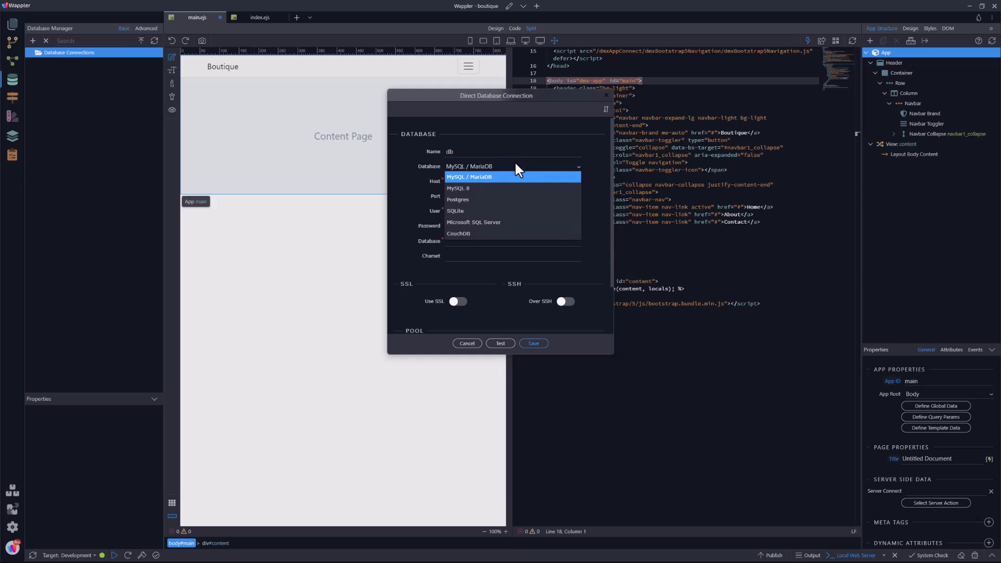
pyautogui.moveTo(481, 211)
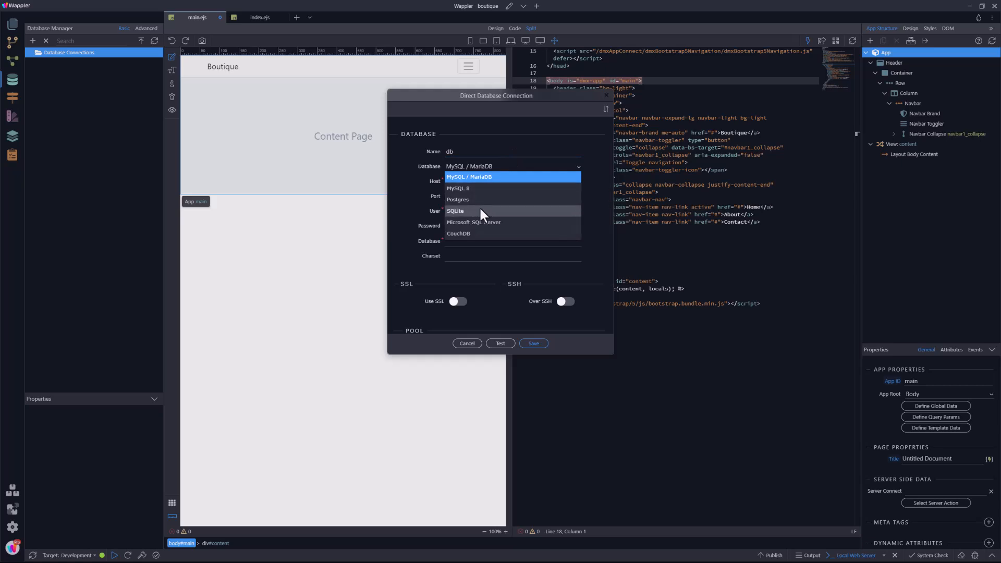
pyautogui.click(455, 211)
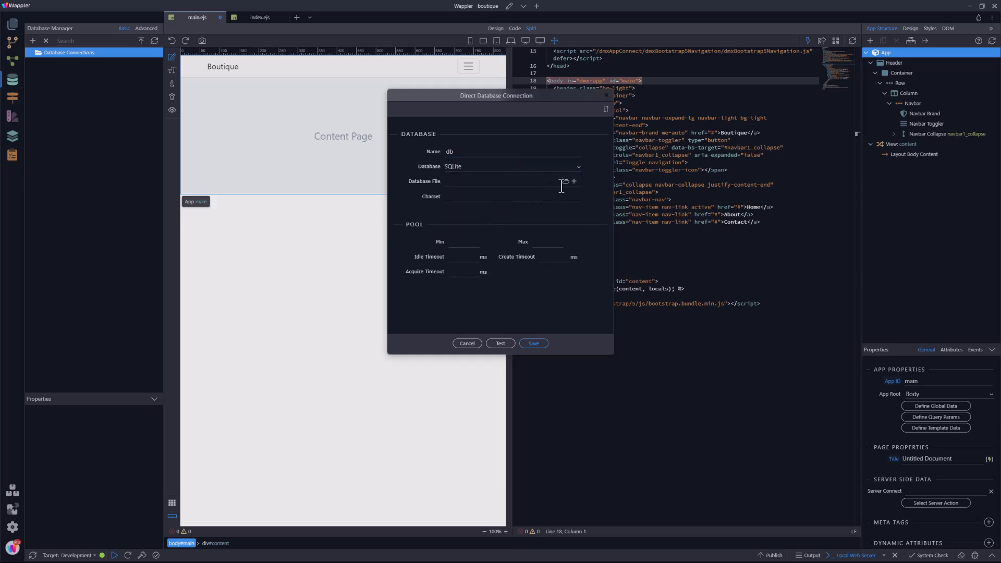
pyautogui.click(566, 181)
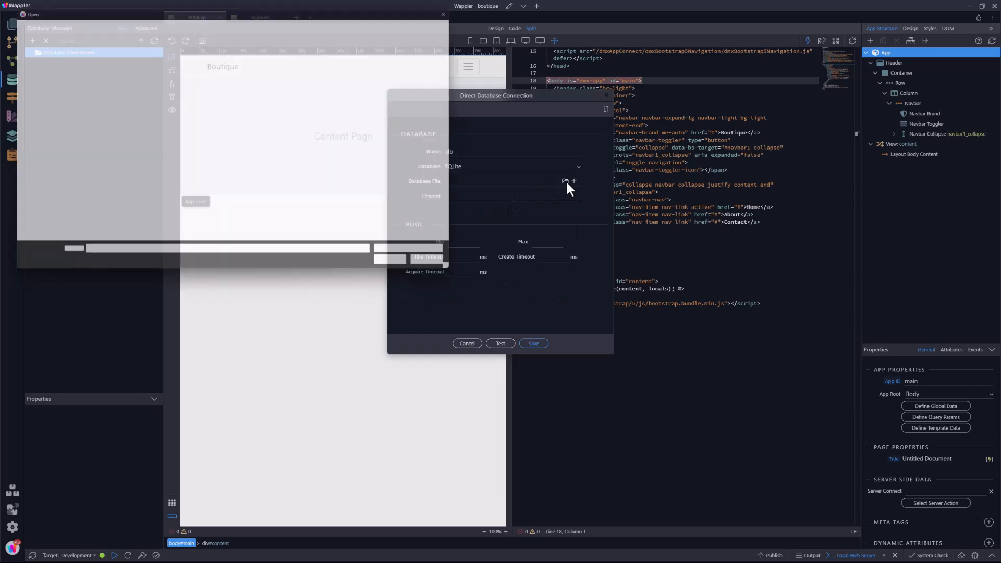
# Create a new database file named db for the connection.
pyautogui.click(566, 181)
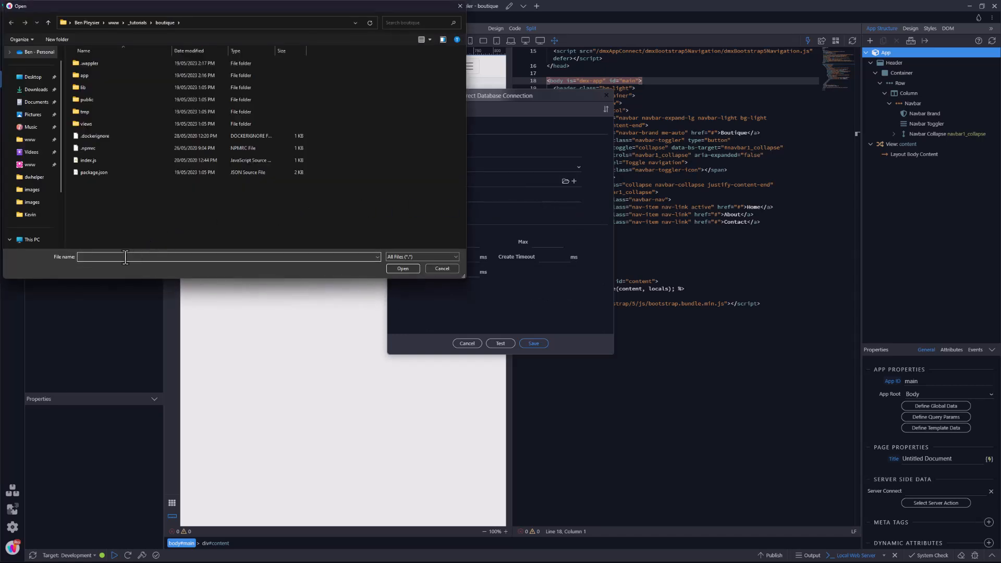
pyautogui.write('db')
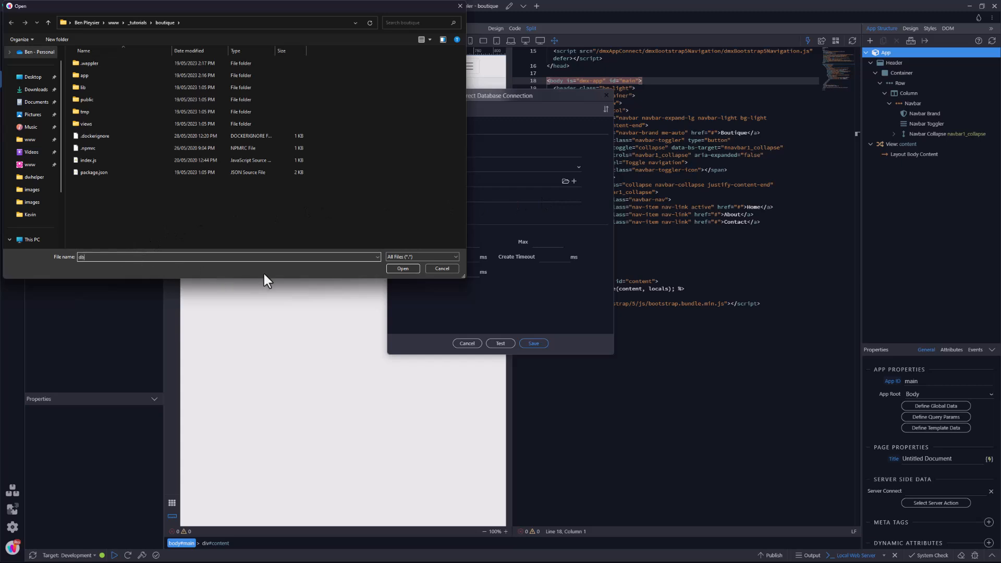
pyautogui.click(404, 269)
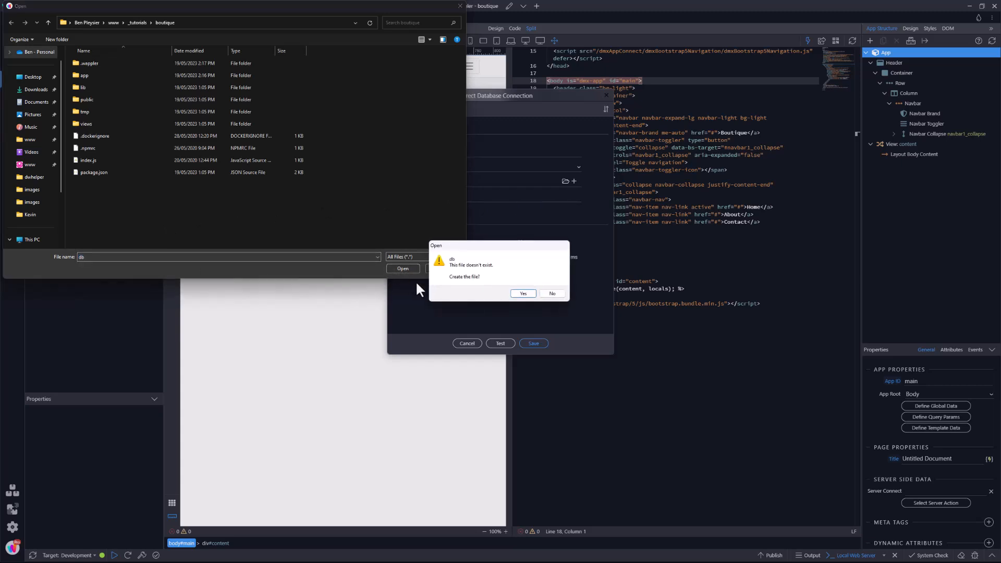
pyautogui.click(523, 293)
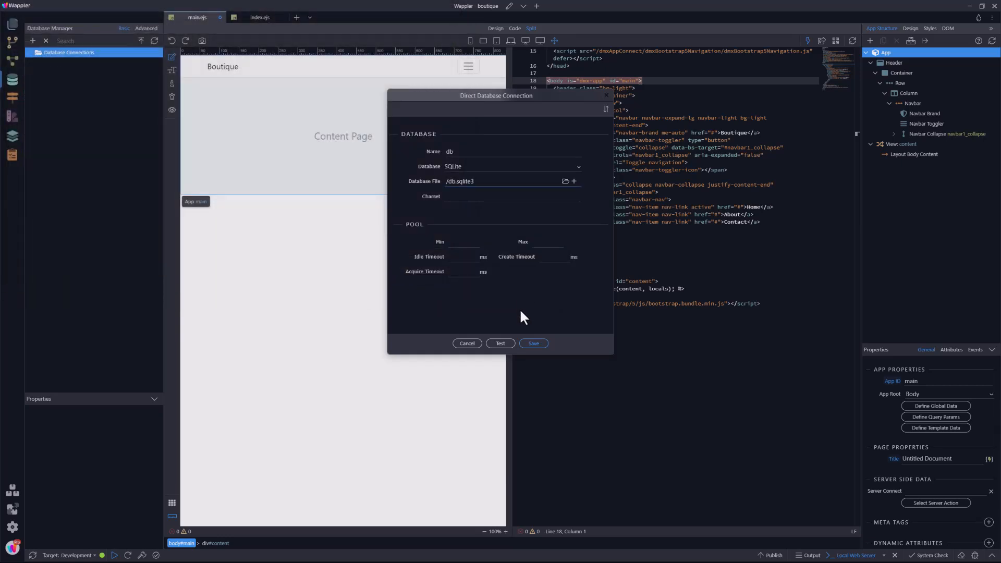
# Test the db connection successfully and save it.
pyautogui.click(501, 344)
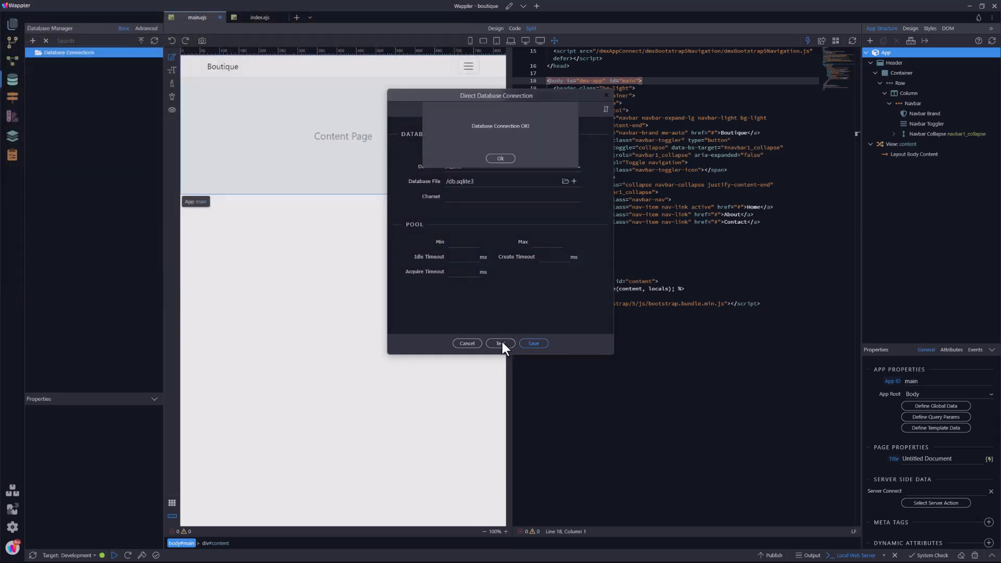
pyautogui.click(501, 159)
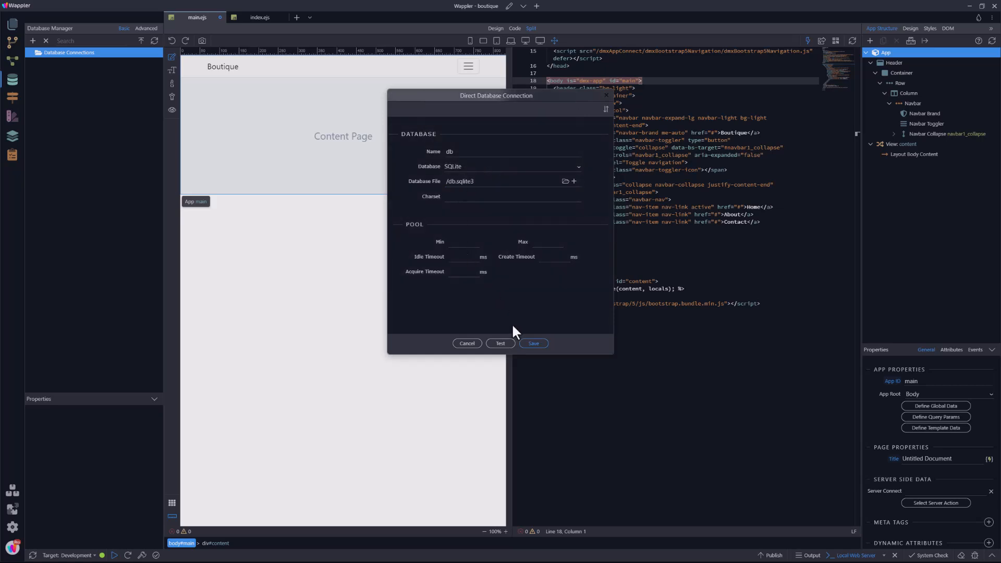
pyautogui.click(533, 344)
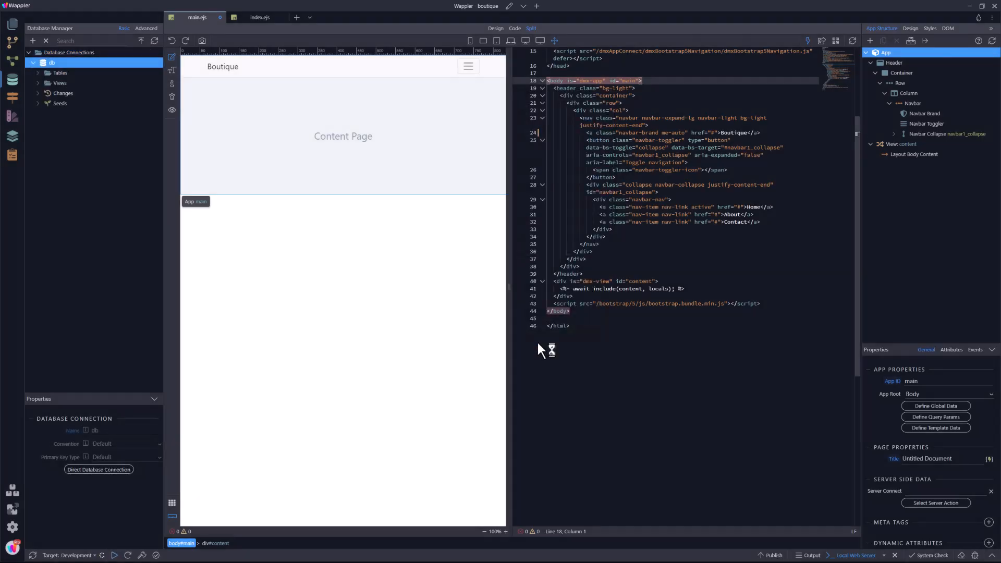
# Add a categories table with a products sub table.
pyautogui.rightClick(60, 73)
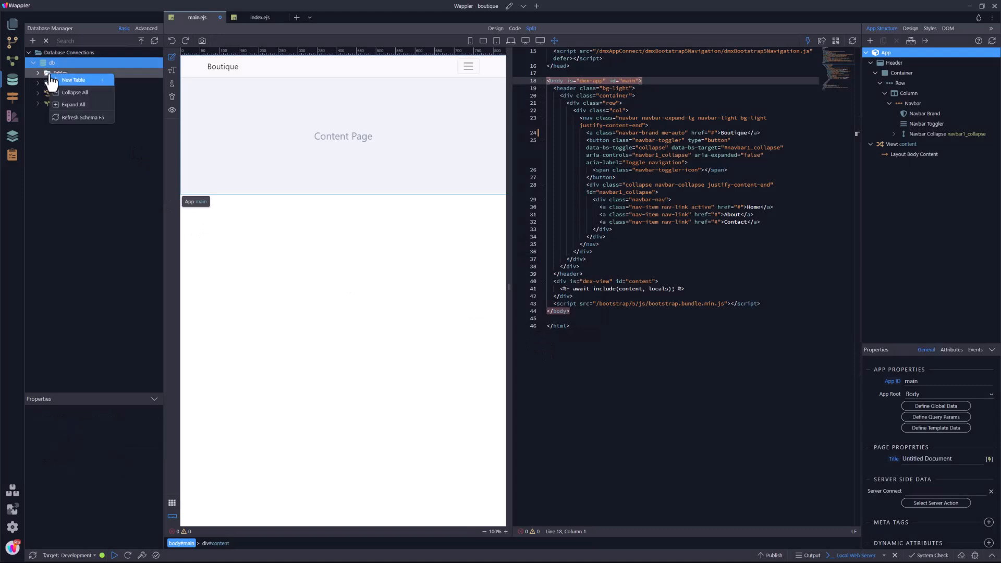
pyautogui.click(73, 80)
pyautogui.write('categories')
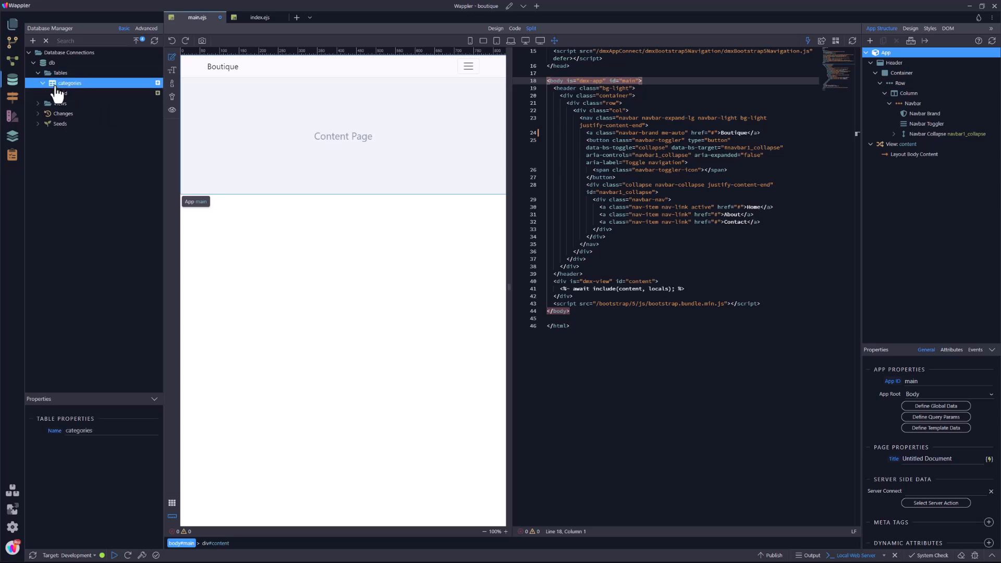
pyautogui.rightClick(68, 82)
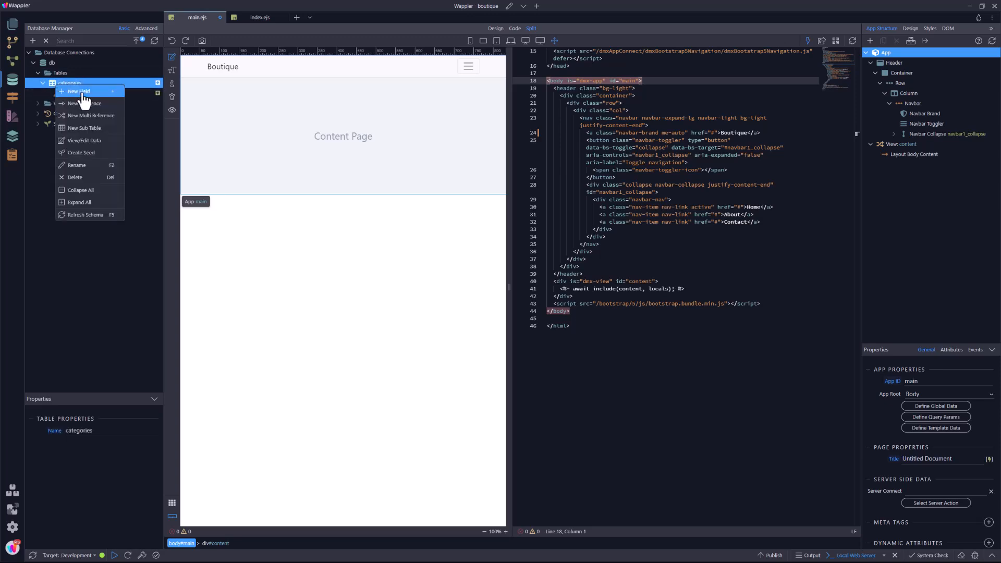
pyautogui.moveTo(86, 128)
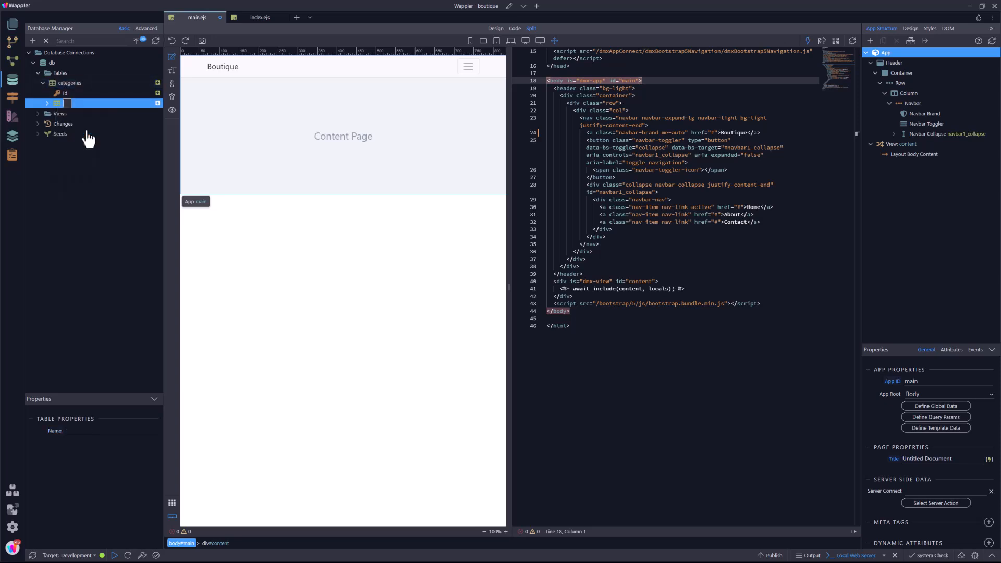
pyautogui.write('products')
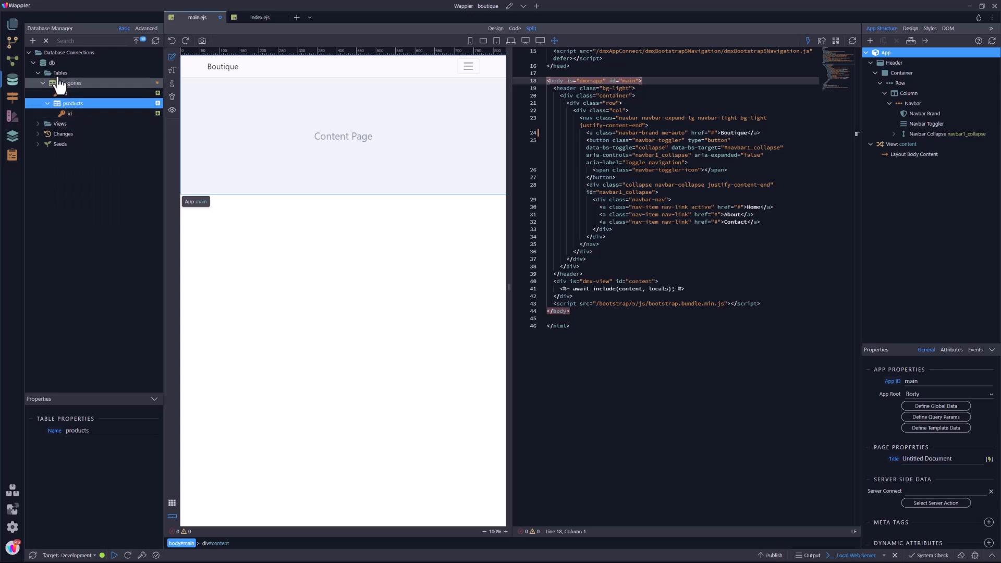
# Add a customers table with an orders sub table nested under it.
pyautogui.rightClick(60, 72)
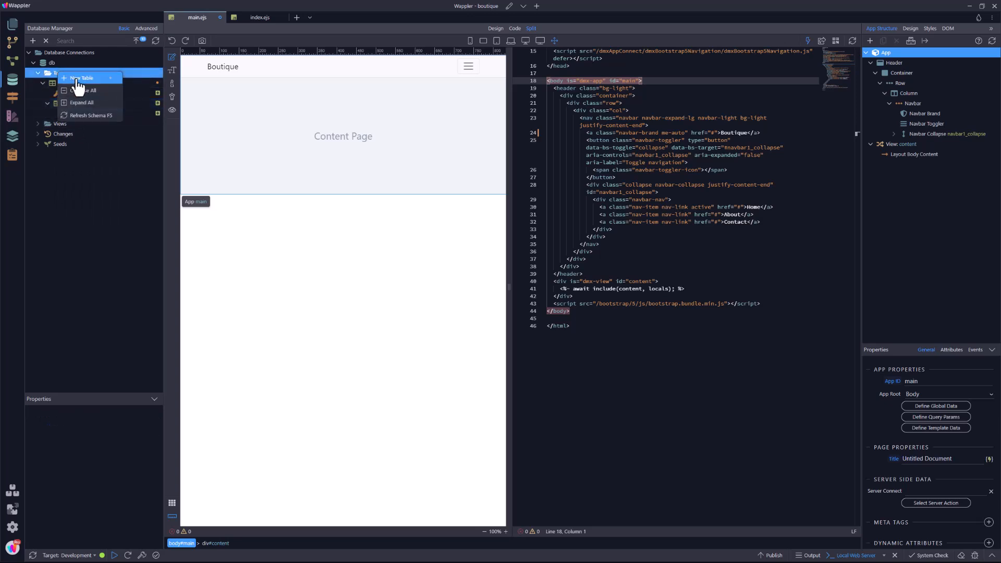
pyautogui.click(82, 77)
pyautogui.write('customers')
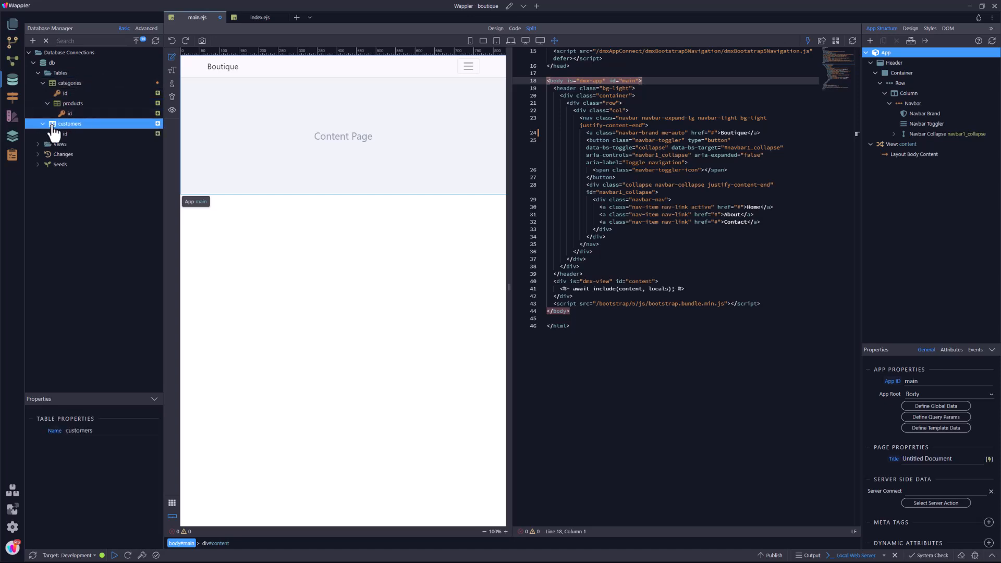
pyautogui.rightClick(70, 123)
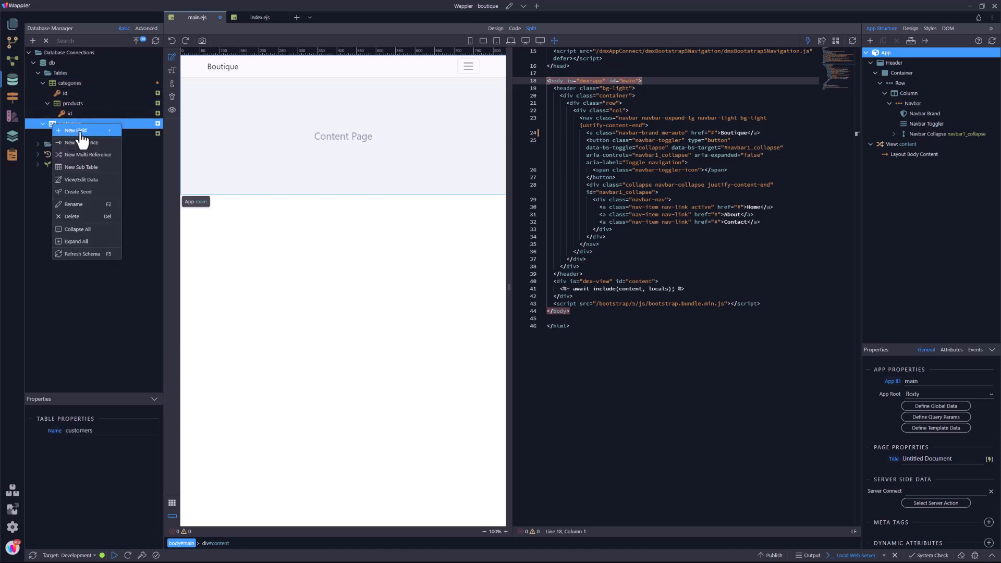
pyautogui.moveTo(83, 167)
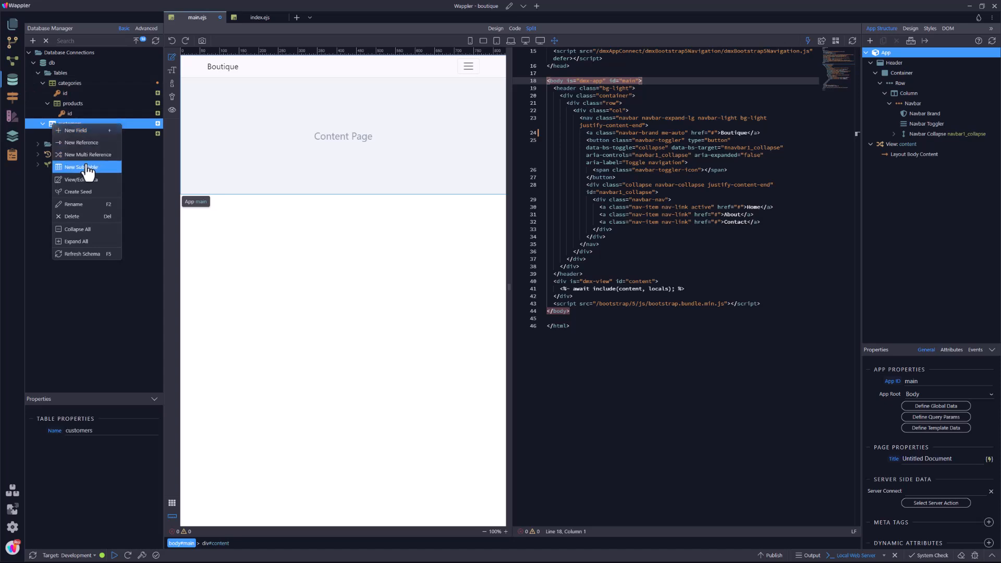
pyautogui.click(87, 167)
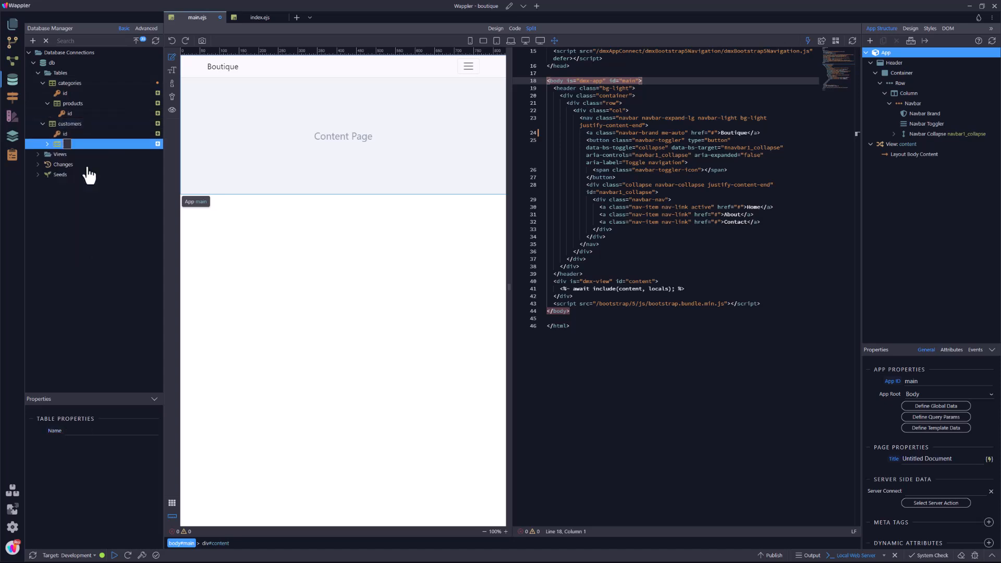
pyautogui.write('orders')
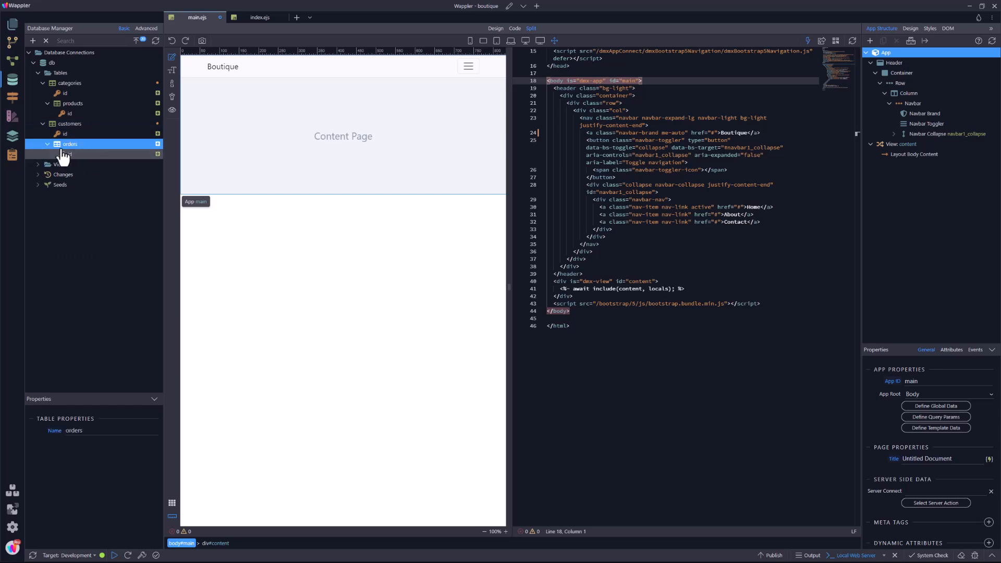
pyautogui.rightClick(70, 144)
pyautogui.write('items')
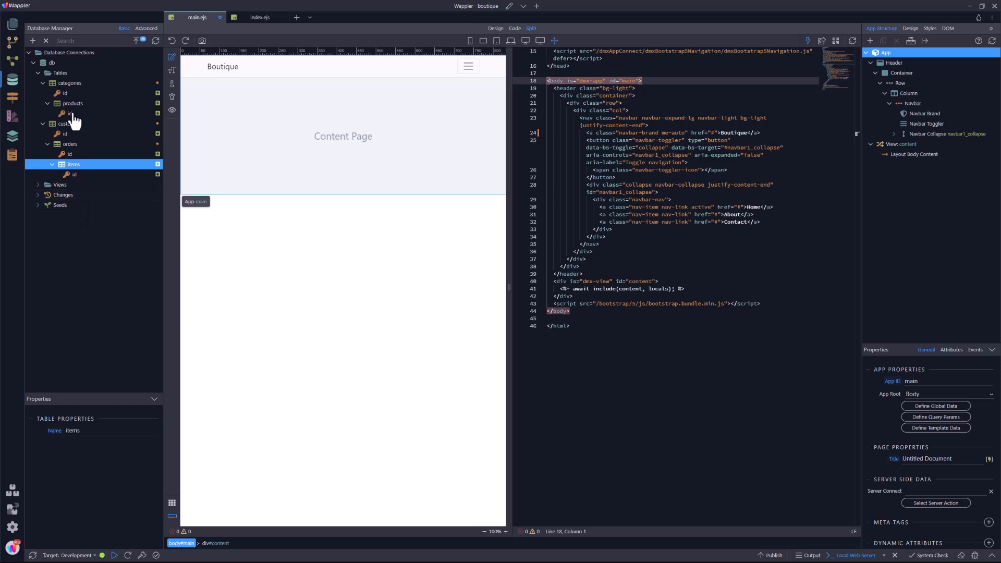
pyautogui.moveTo(67, 96)
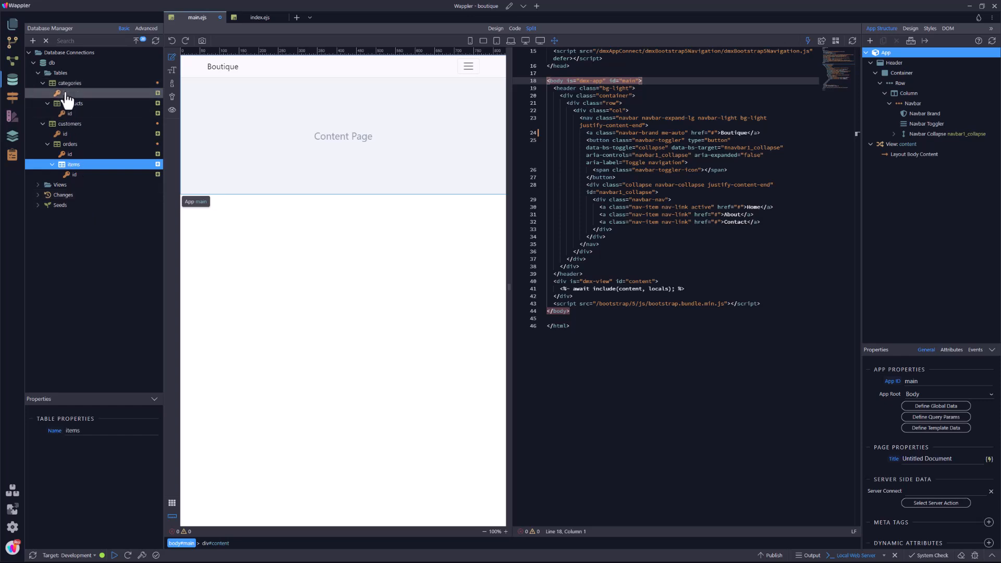
# Add two new fields below id and name in the categories table.
pyautogui.rightClick(68, 94)
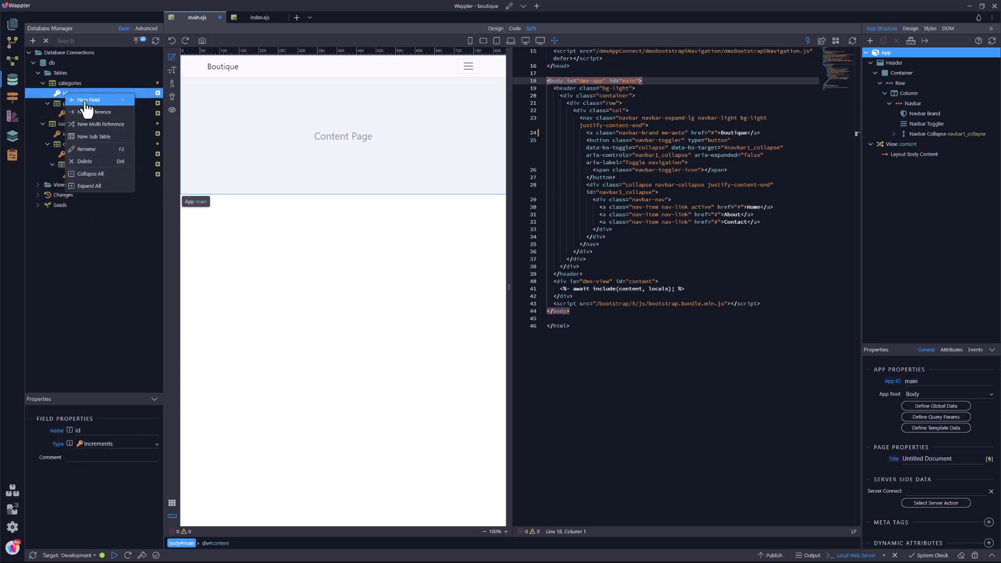
pyautogui.click(88, 99)
pyautogui.write('ame')
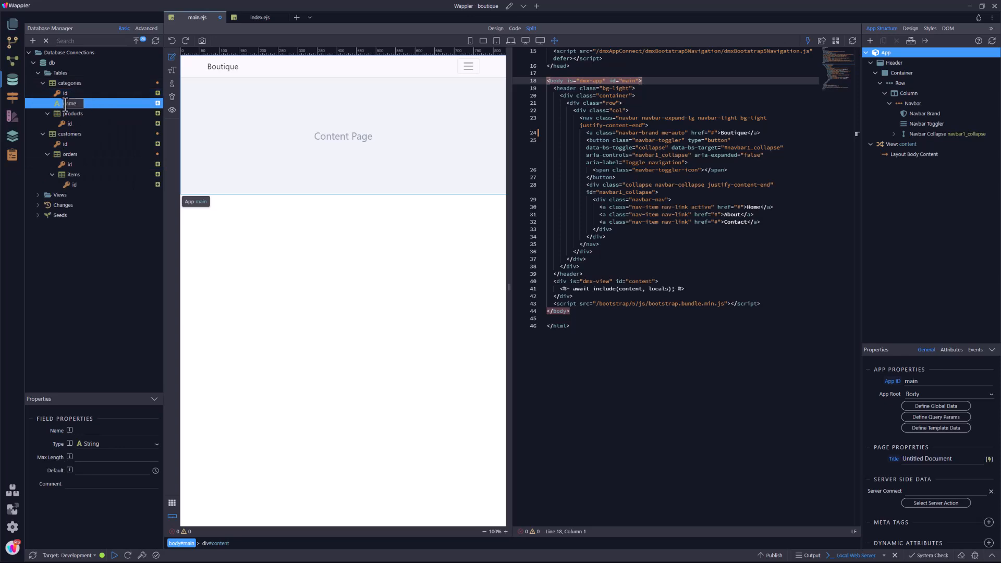
pyautogui.rightClick(71, 103)
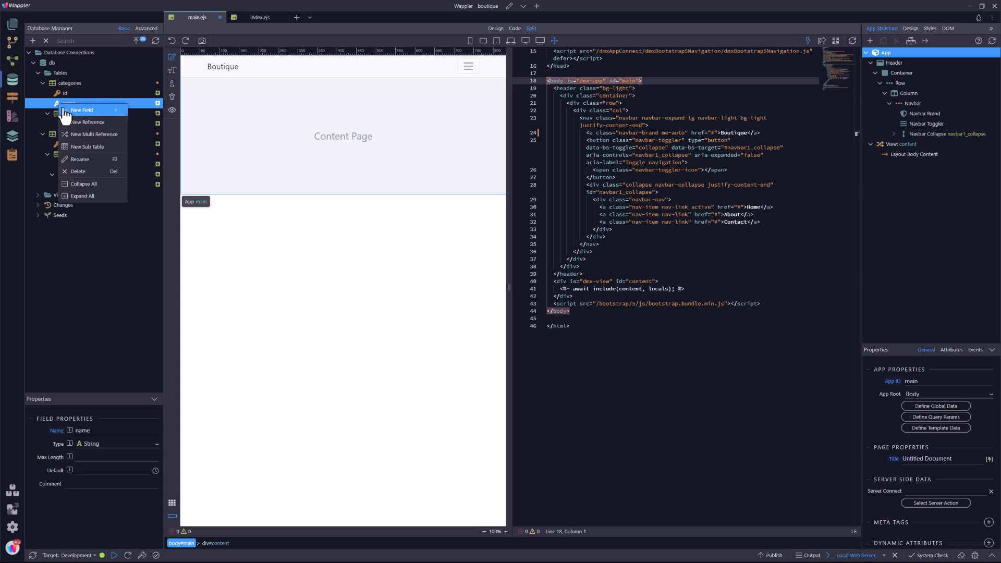
pyautogui.click(82, 110)
pyautogui.write('short_description')
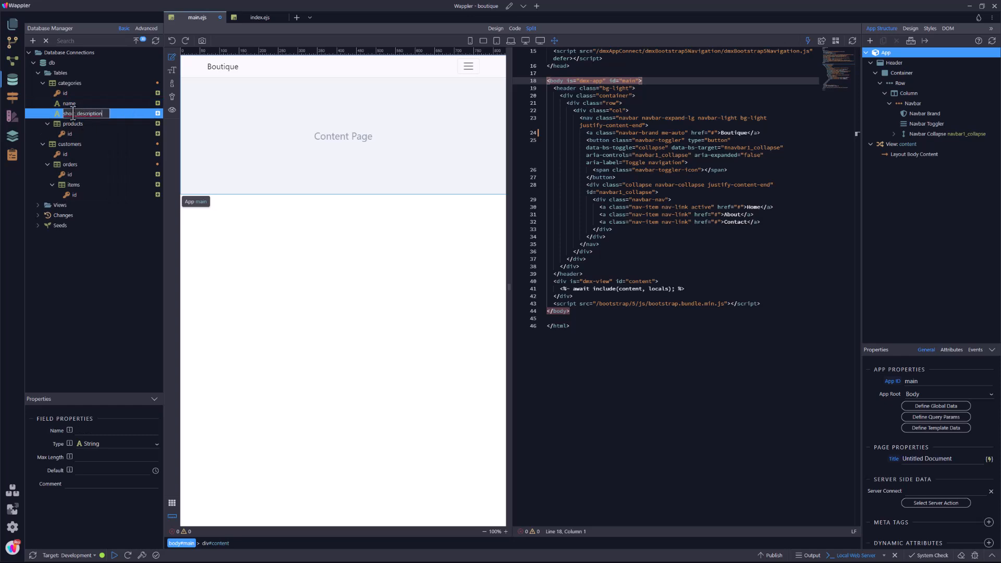
# Add long_description and image fields to the categories table.
pyautogui.rightClick(89, 114)
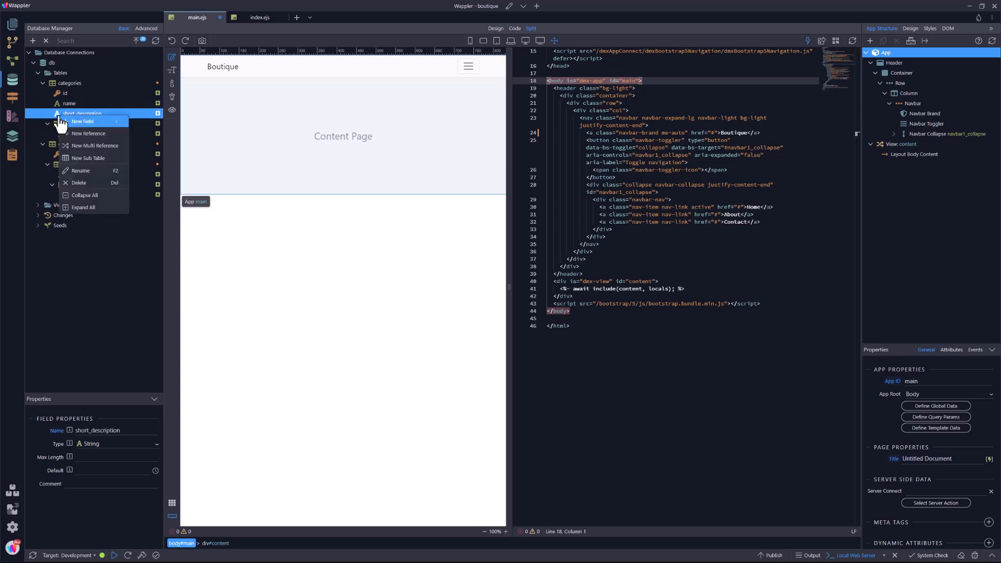
pyautogui.click(82, 122)
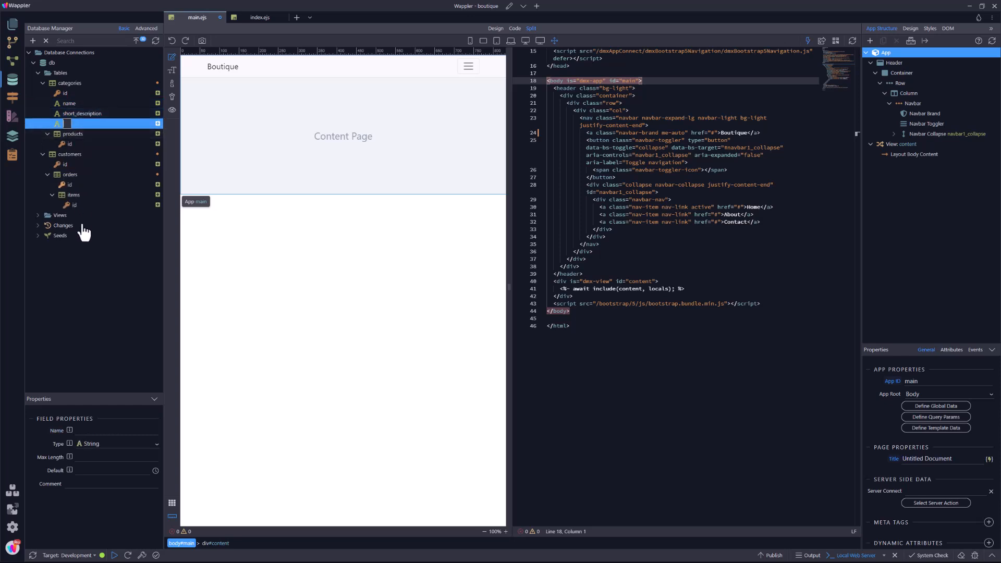
pyautogui.write('long_description')
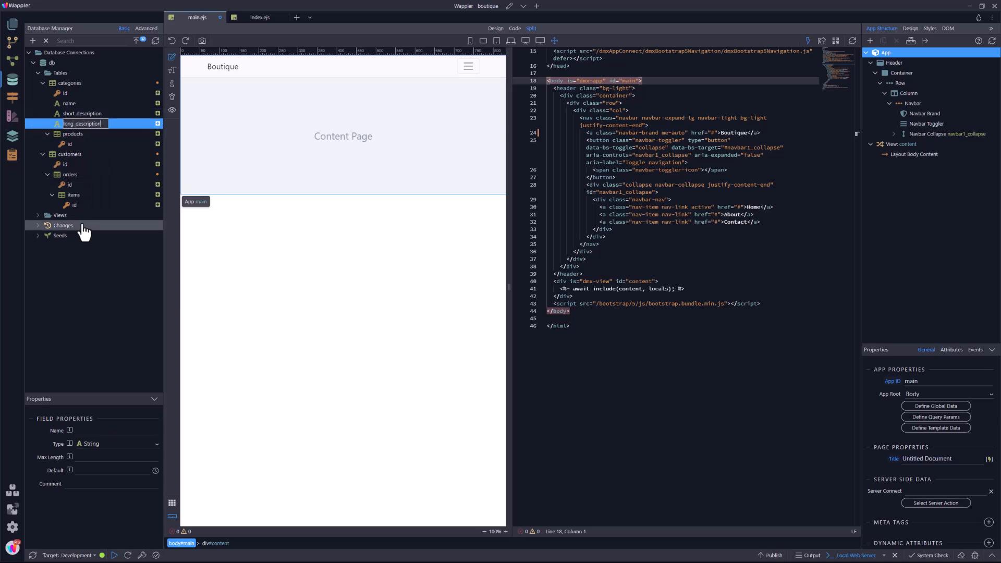
pyautogui.rightClick(82, 123)
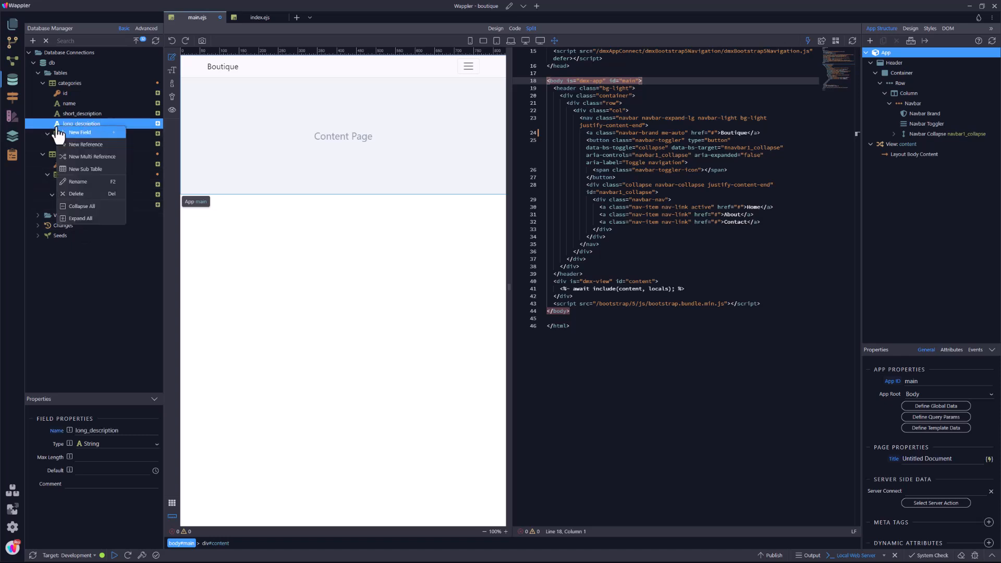
pyautogui.click(79, 132)
pyautogui.write('image')
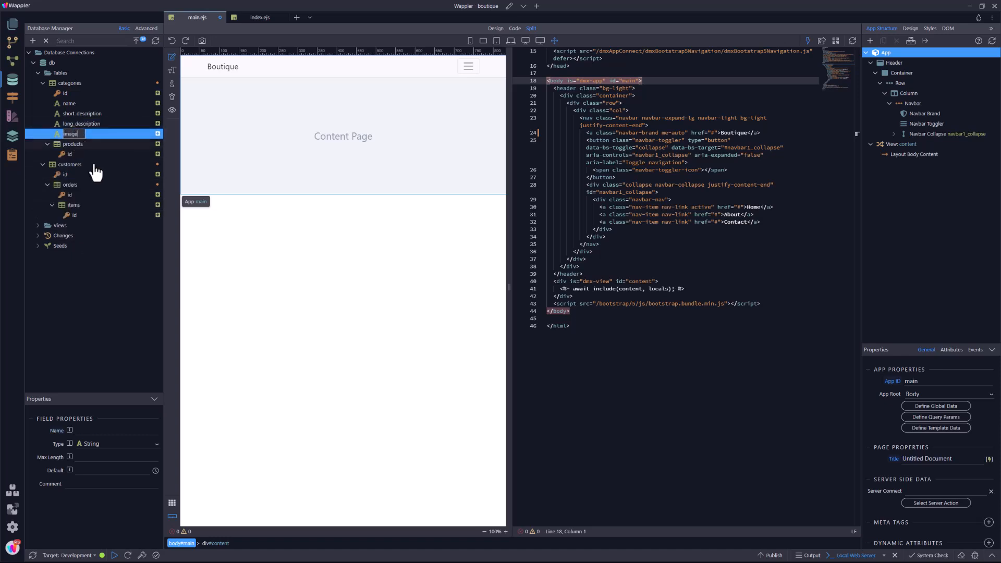
pyautogui.click(69, 164)
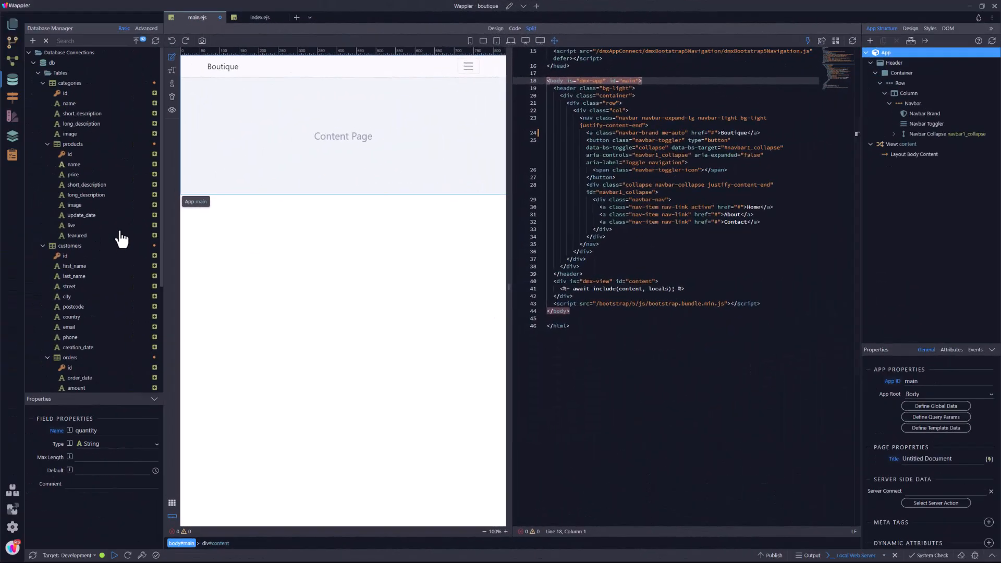
# Add a category_id reference field to products linking it to categories.
pyautogui.click(146, 28)
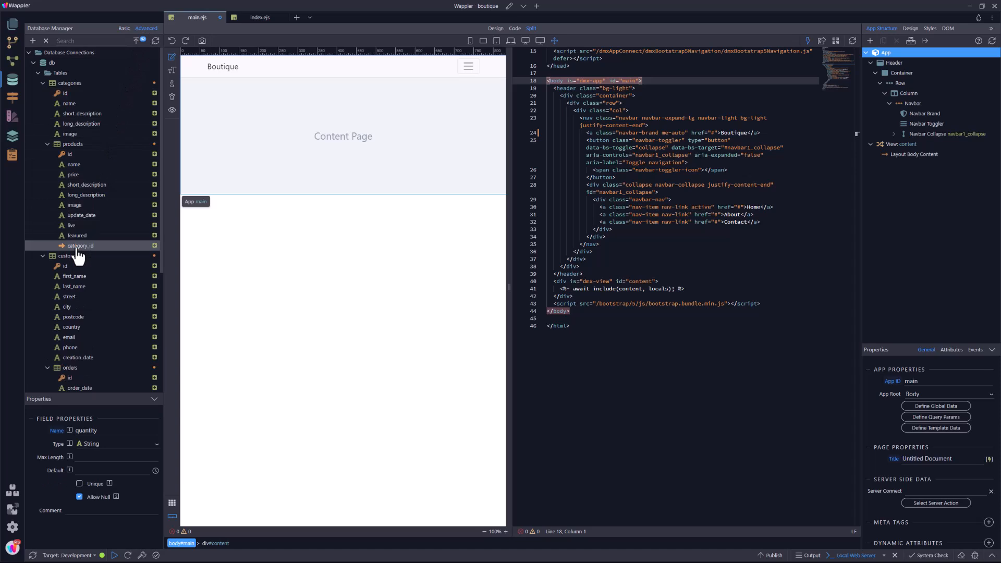
pyautogui.moveTo(80, 293)
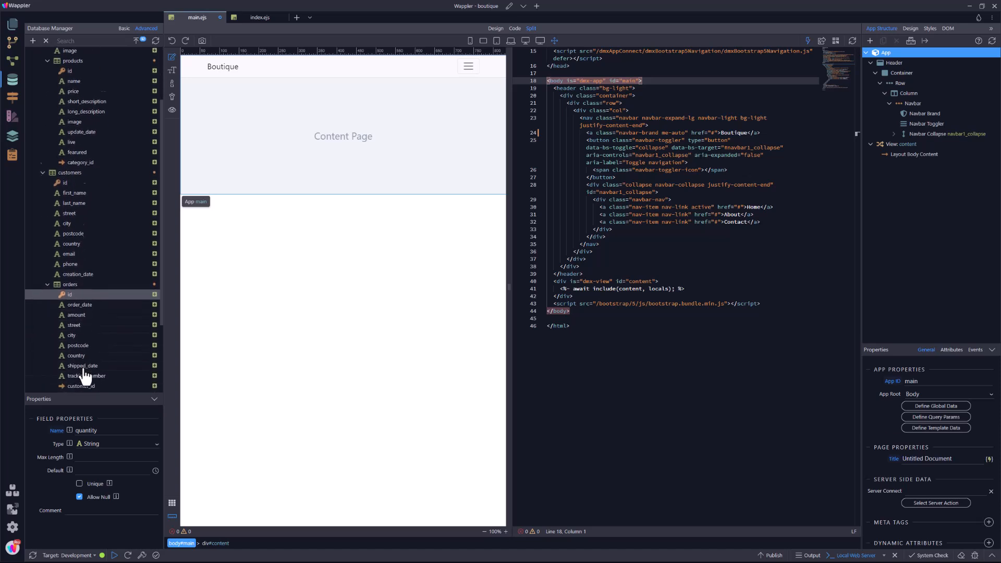
pyautogui.click(52, 322)
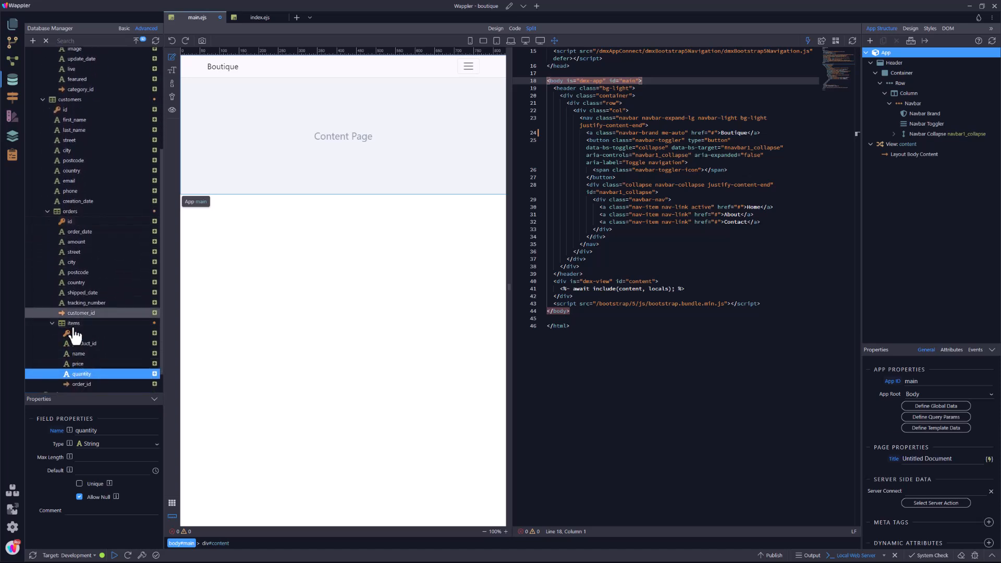
pyautogui.scroll(-3)
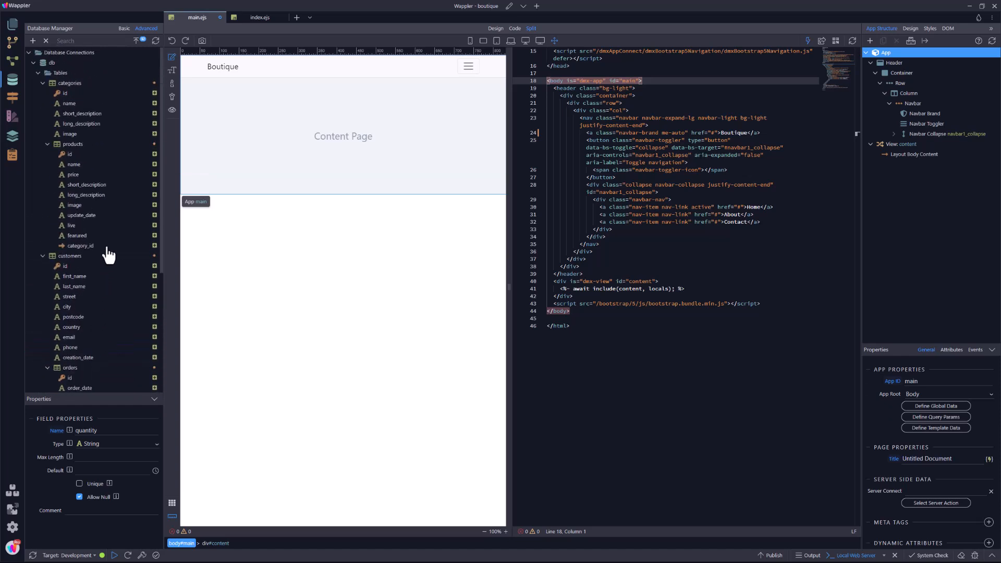
pyautogui.click(80, 245)
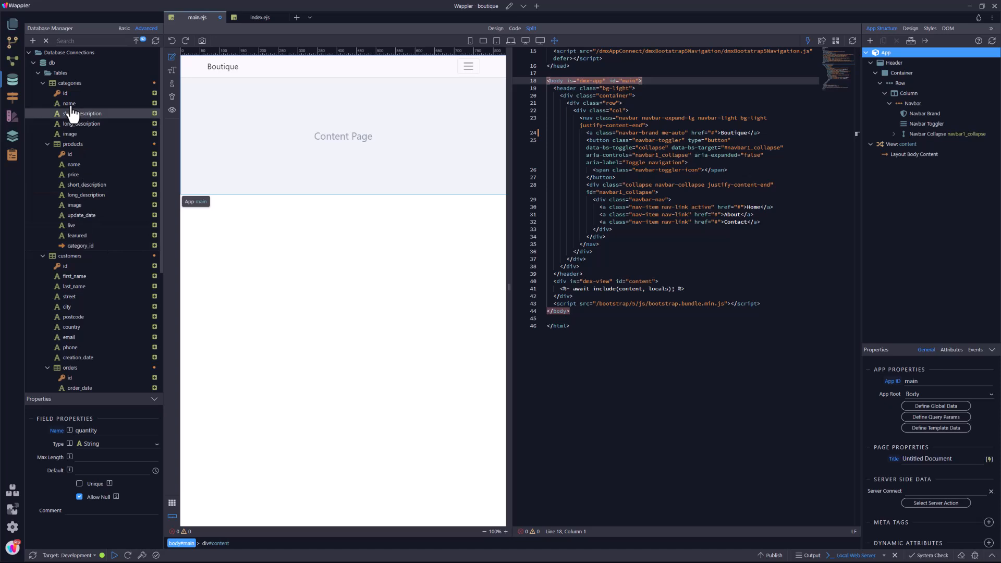
# Review the categories fields, making long_description a Text field.
pyautogui.click(69, 104)
pyautogui.write('5')
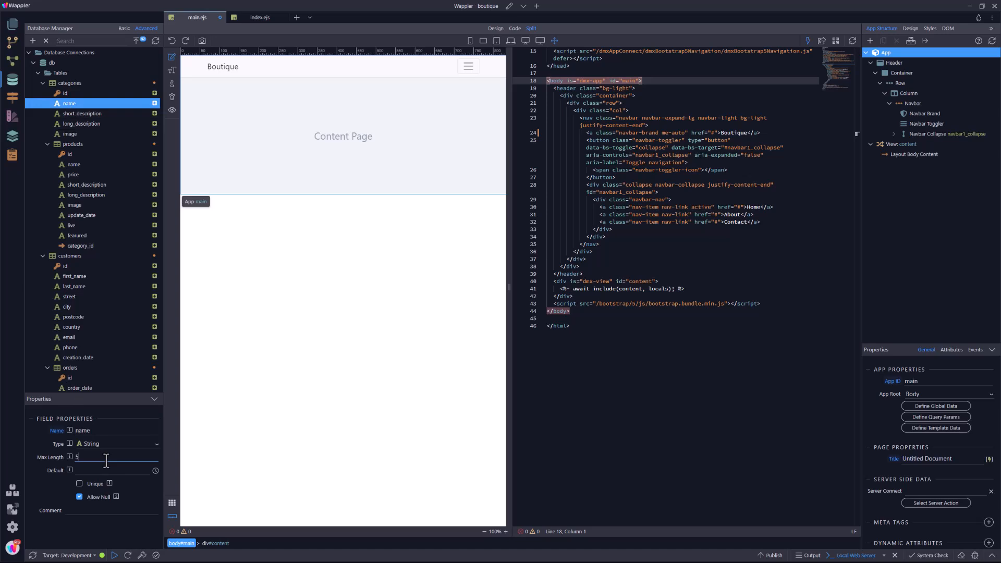
pyautogui.write('0')
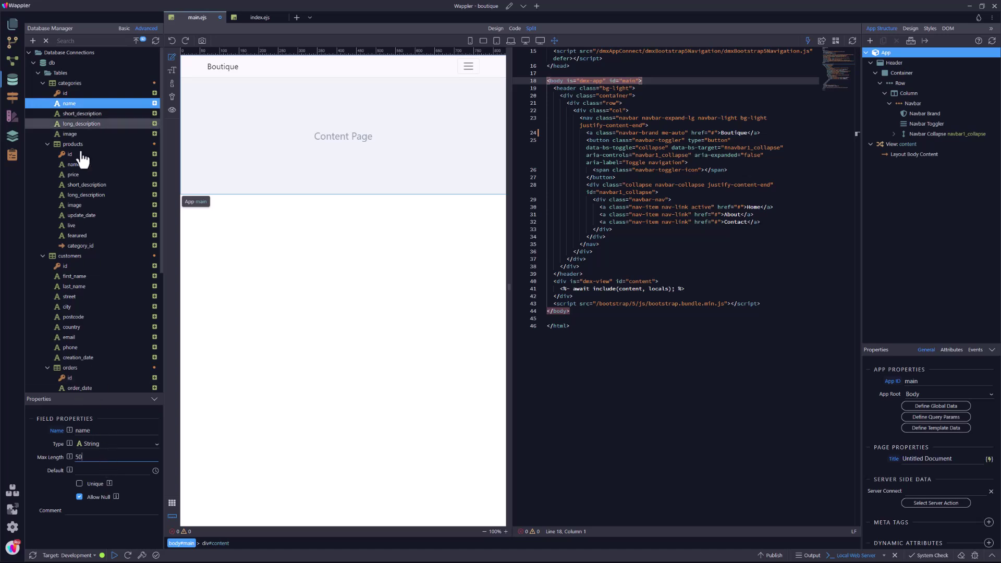
pyautogui.click(83, 113)
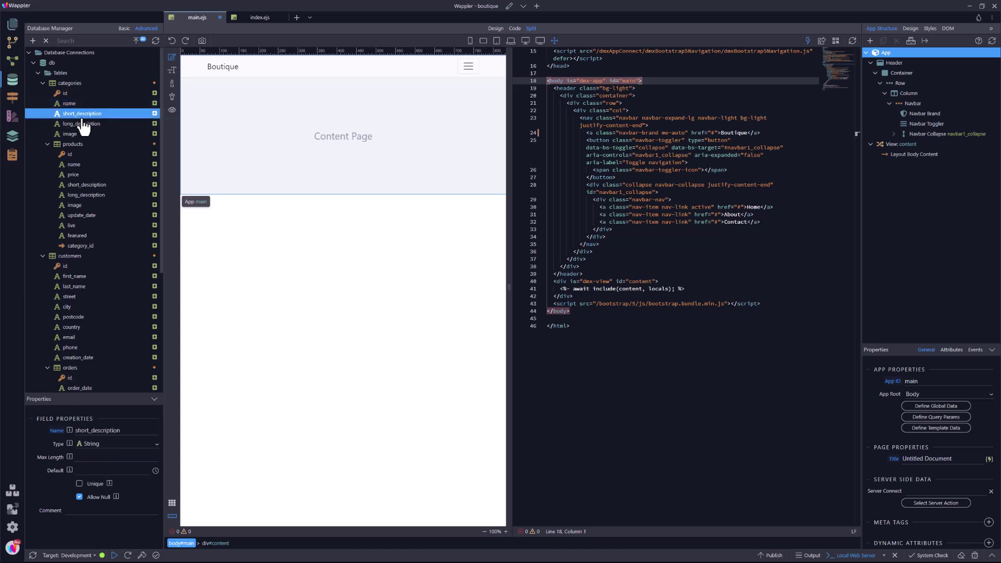
pyautogui.click(82, 123)
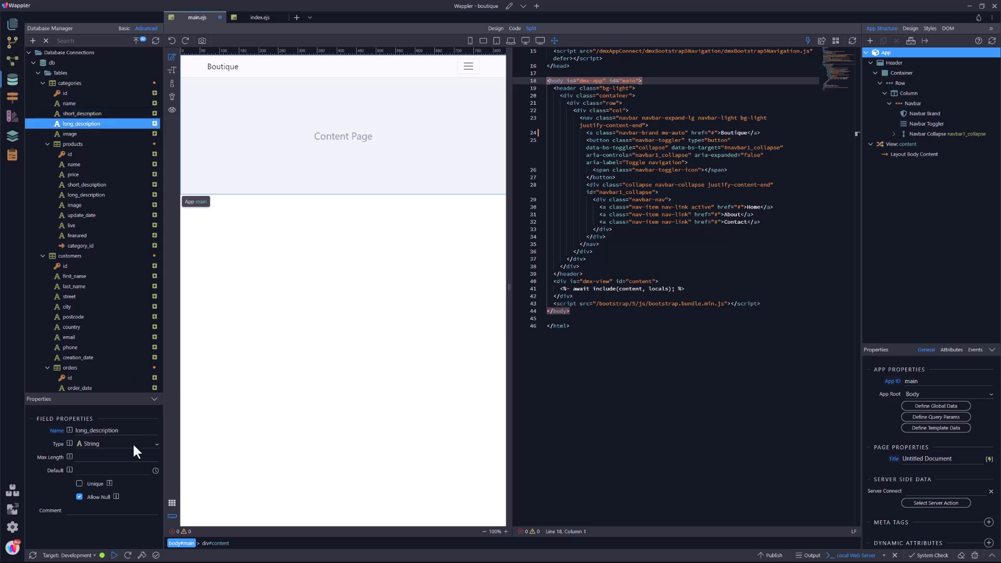
pyautogui.click(115, 444)
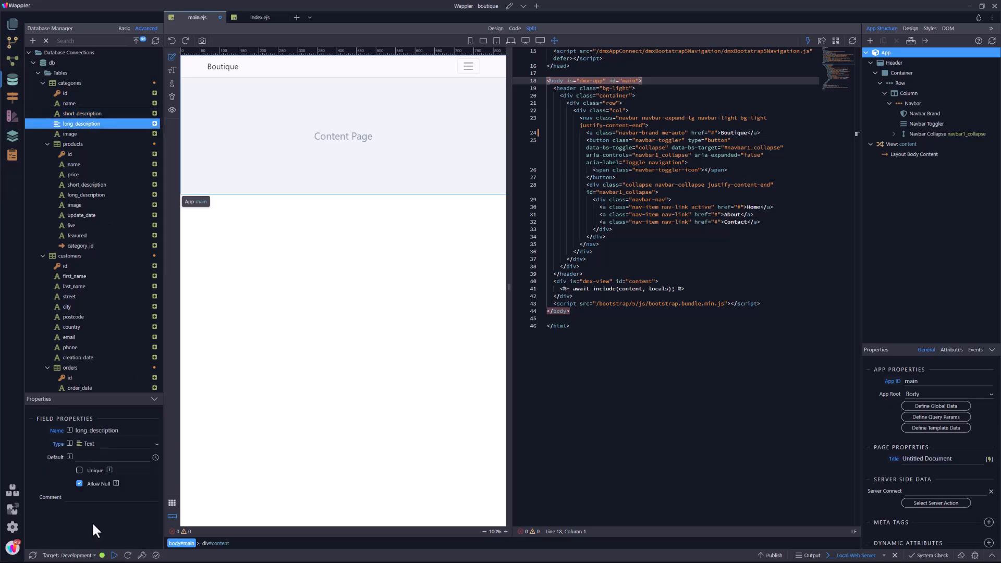
pyautogui.click(70, 134)
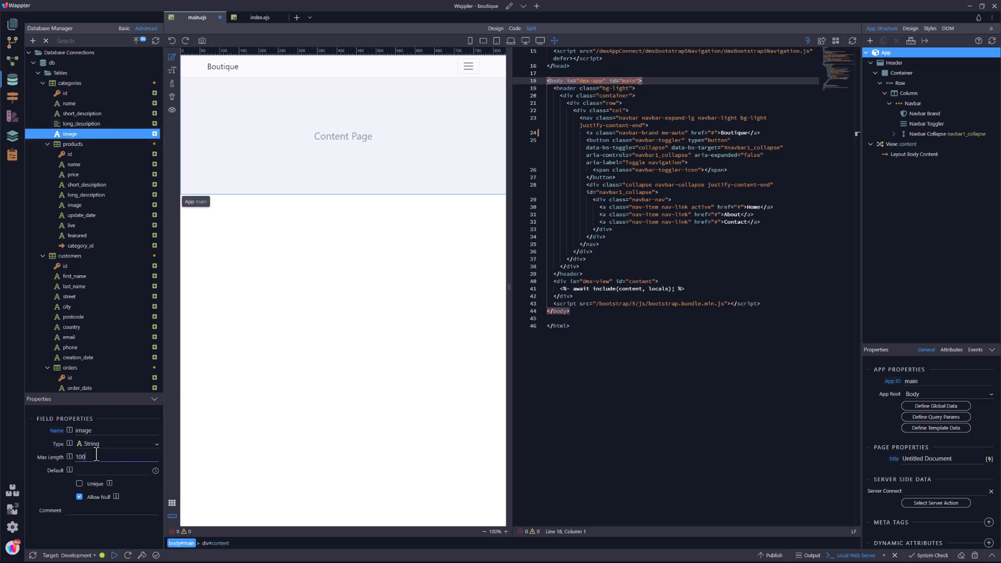
# Type the products fields: set price's type, long_description Text, update_date Date, featured Boolean.
pyautogui.click(73, 164)
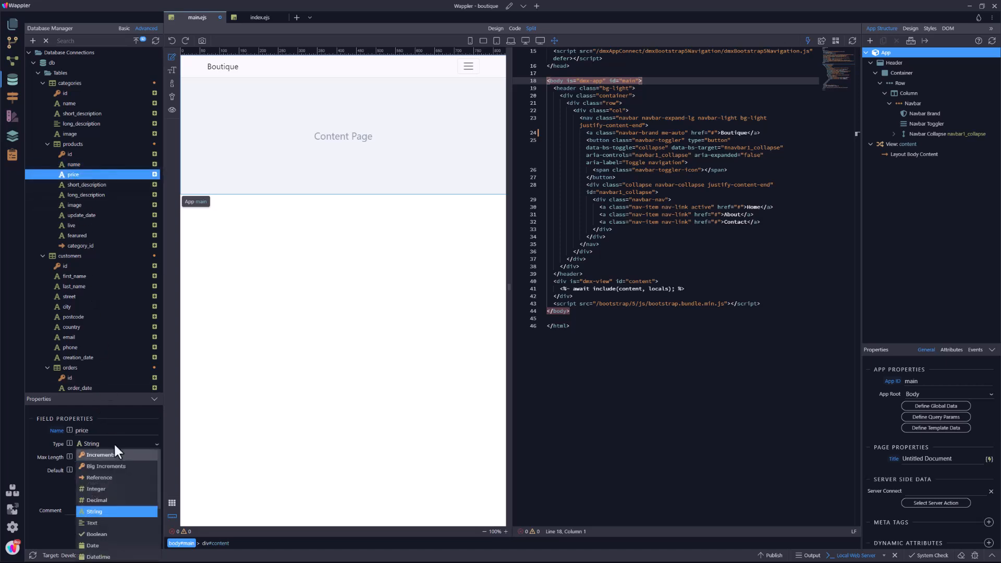
pyautogui.click(85, 184)
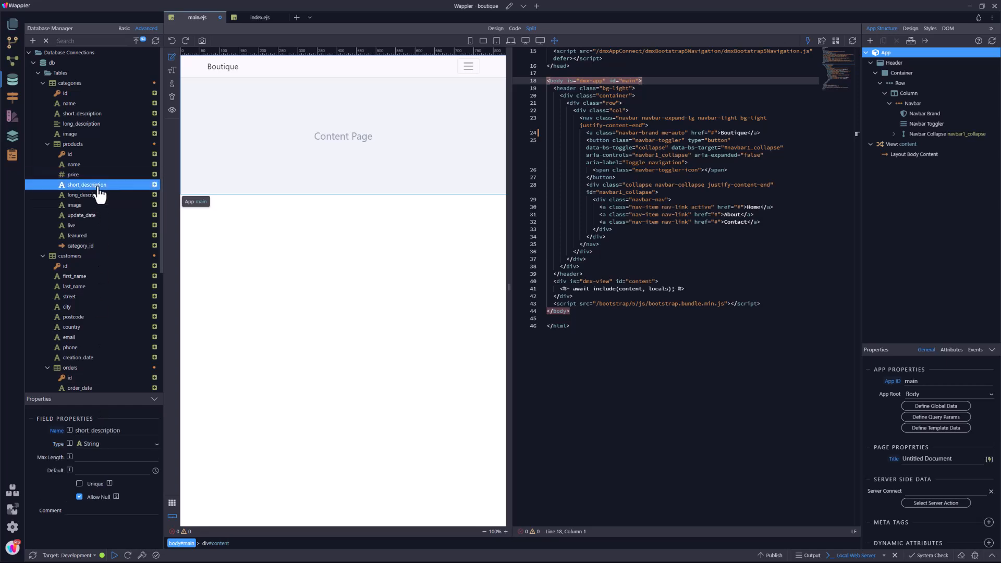
pyautogui.click(85, 195)
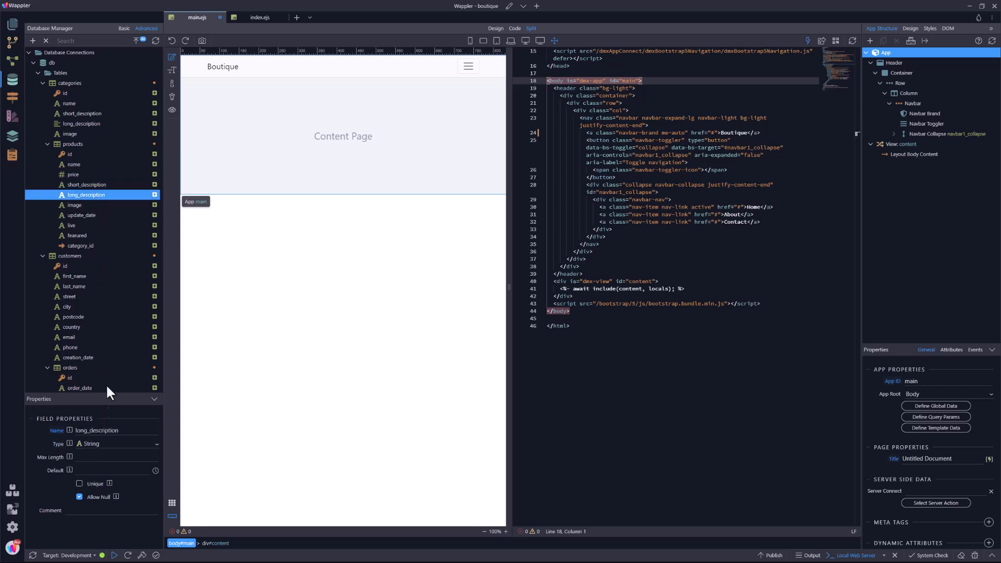
pyautogui.click(115, 443)
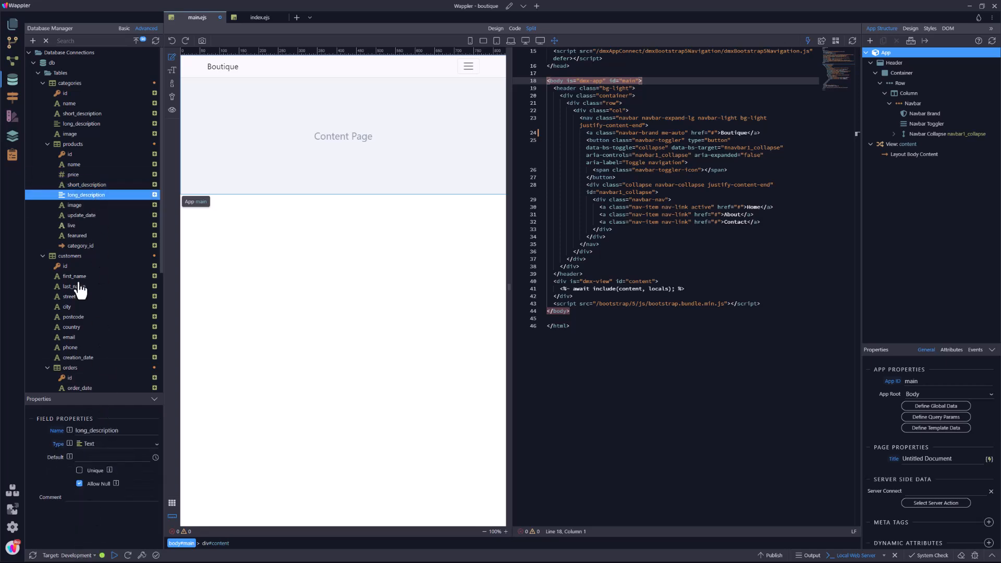
pyautogui.click(74, 205)
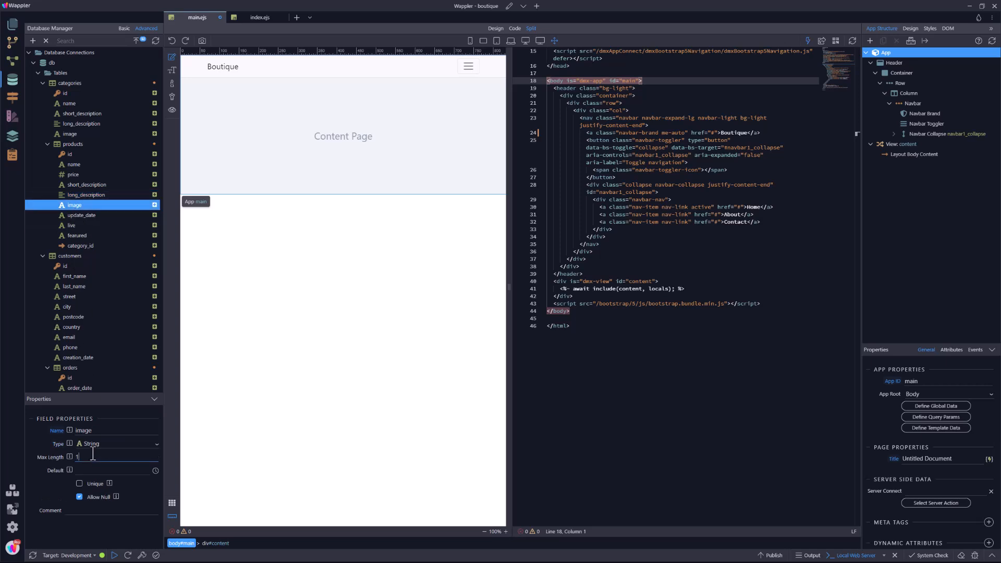
pyautogui.click(82, 216)
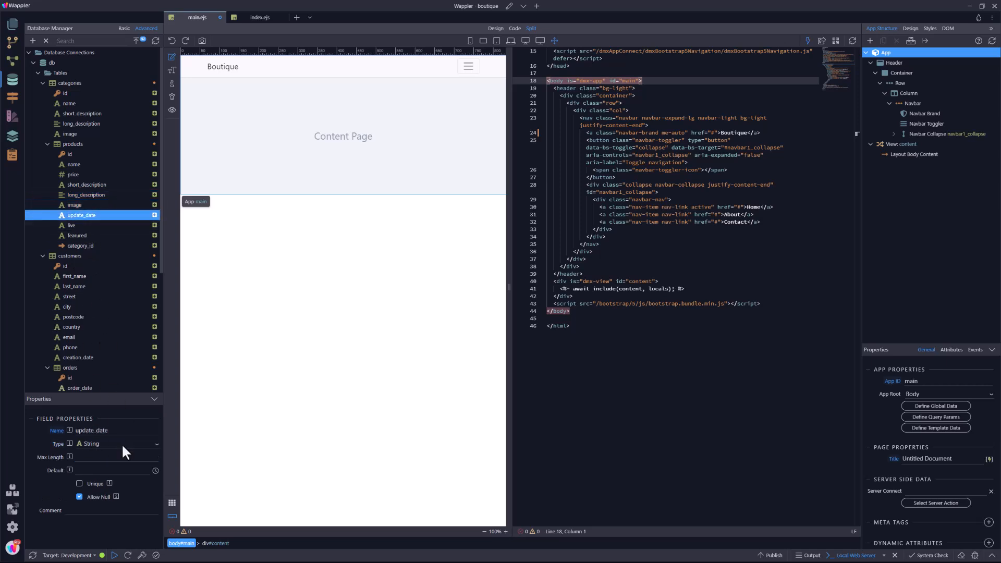
pyautogui.click(93, 444)
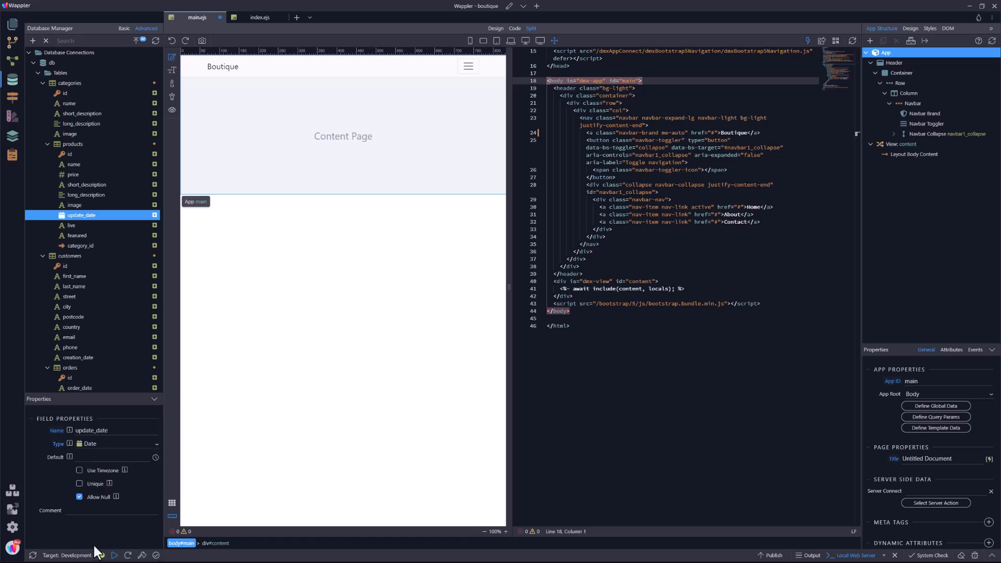
pyautogui.click(70, 225)
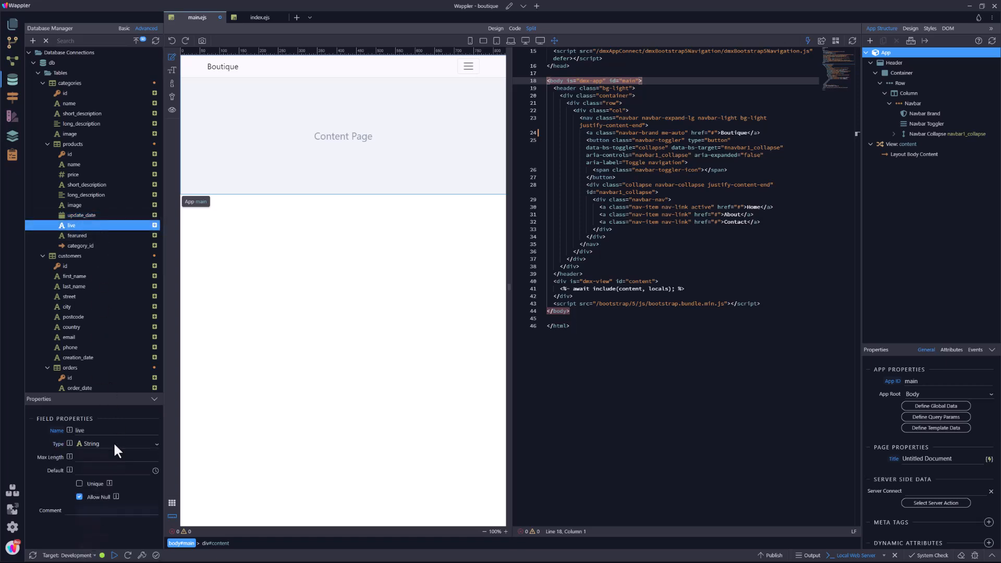
pyautogui.click(77, 235)
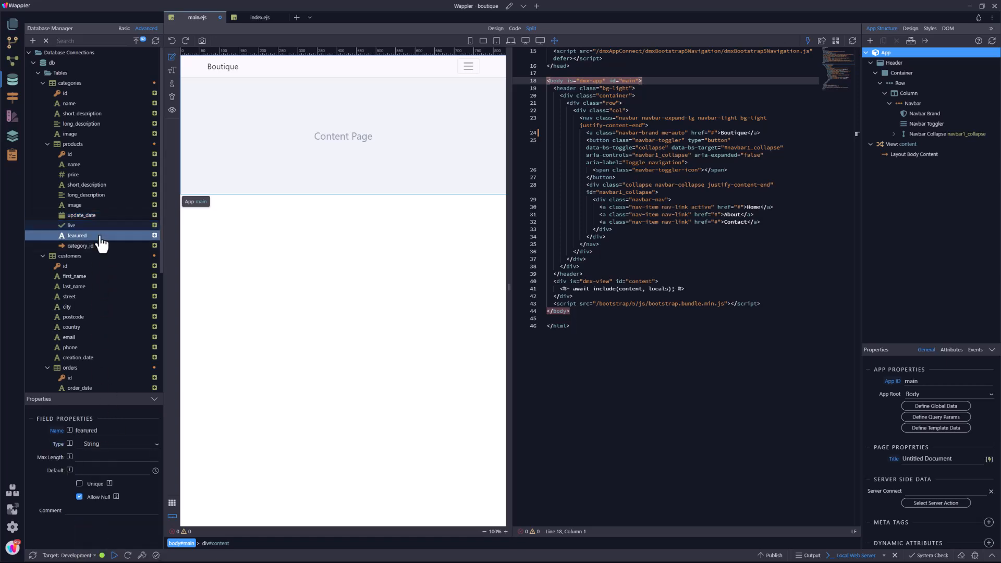
pyautogui.click(118, 443)
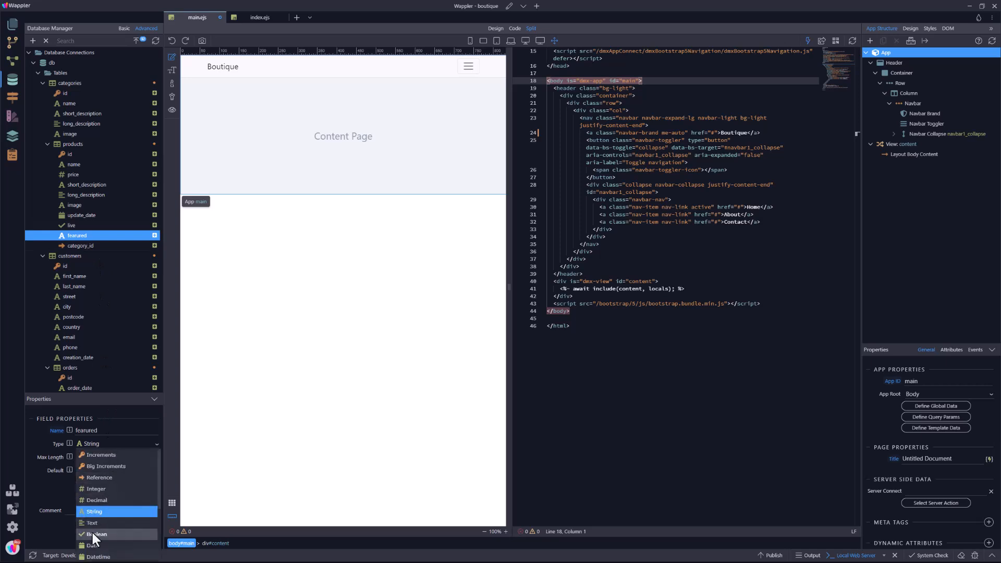
pyautogui.click(99, 534)
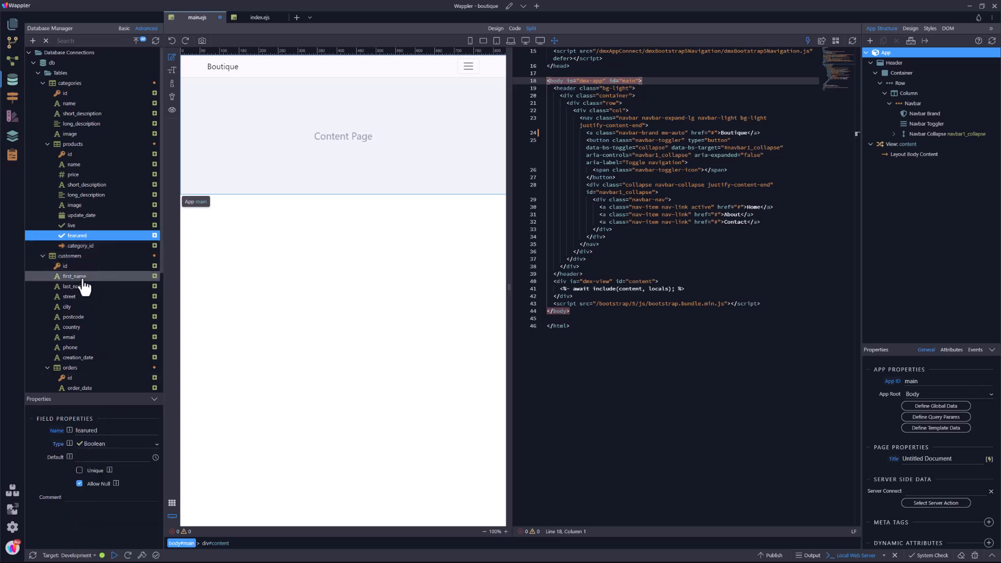
# Set max lengths on customers' name, address and email fields, and make creation_date a Date.
pyautogui.click(74, 275)
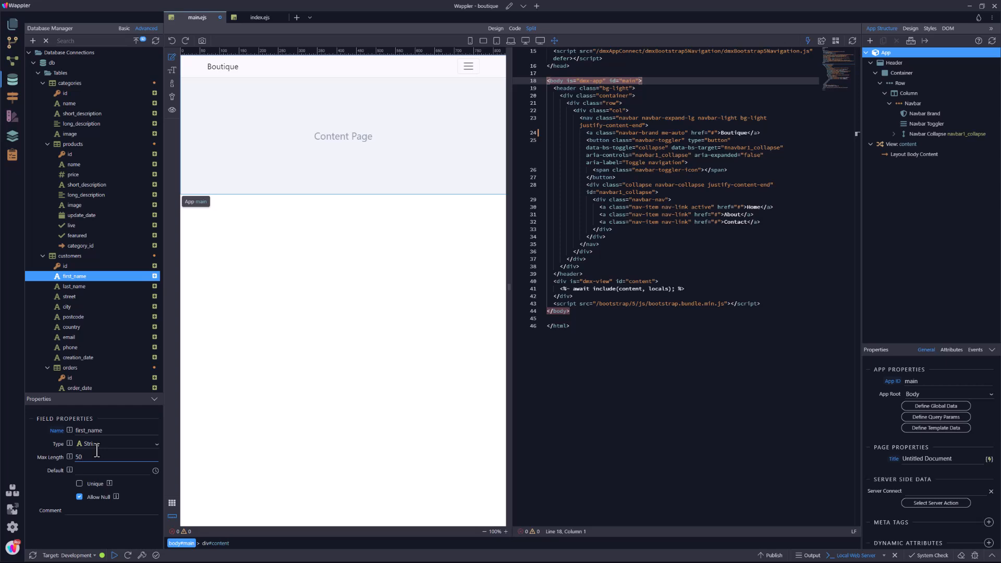
pyautogui.click(74, 286)
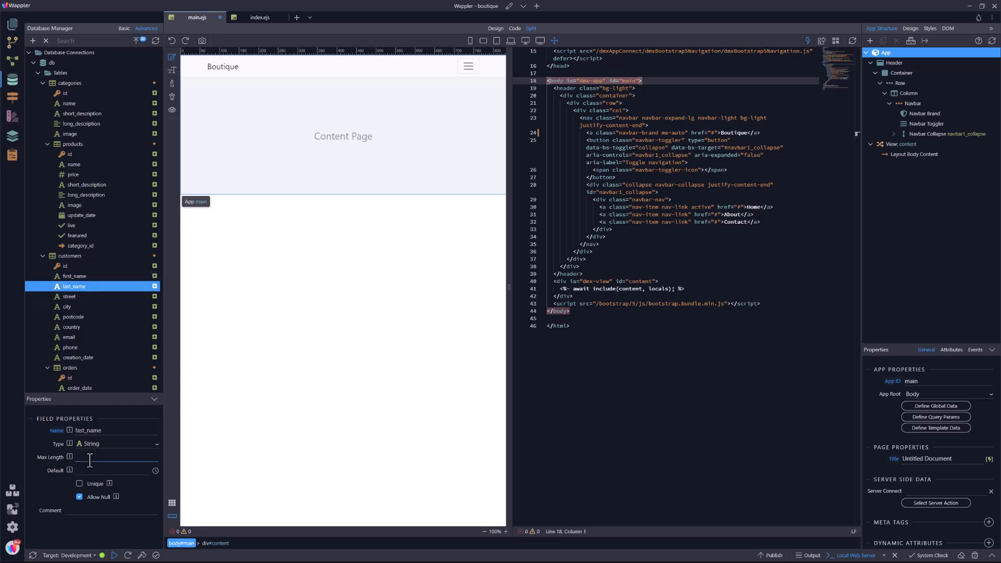
pyautogui.click(68, 296)
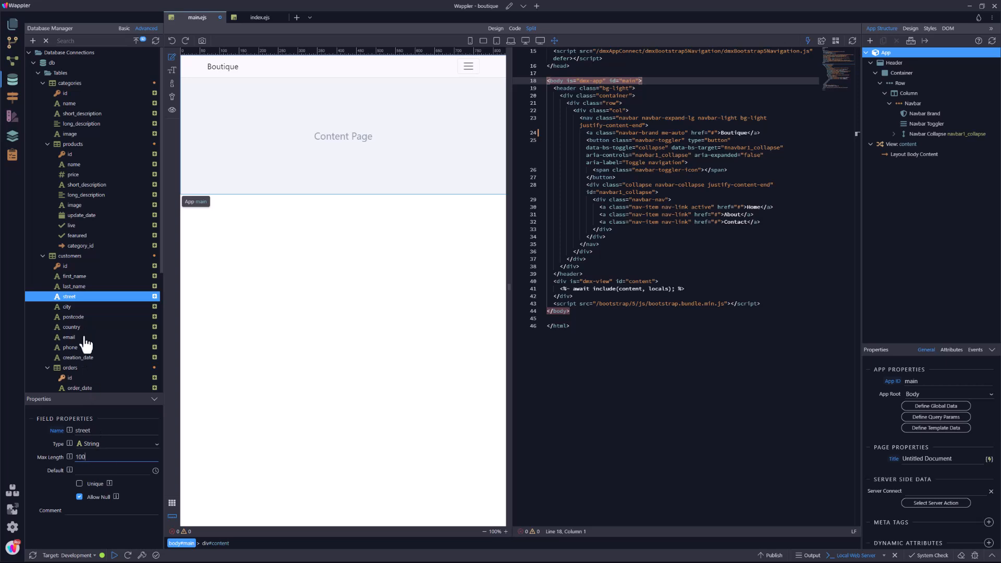
pyautogui.click(67, 307)
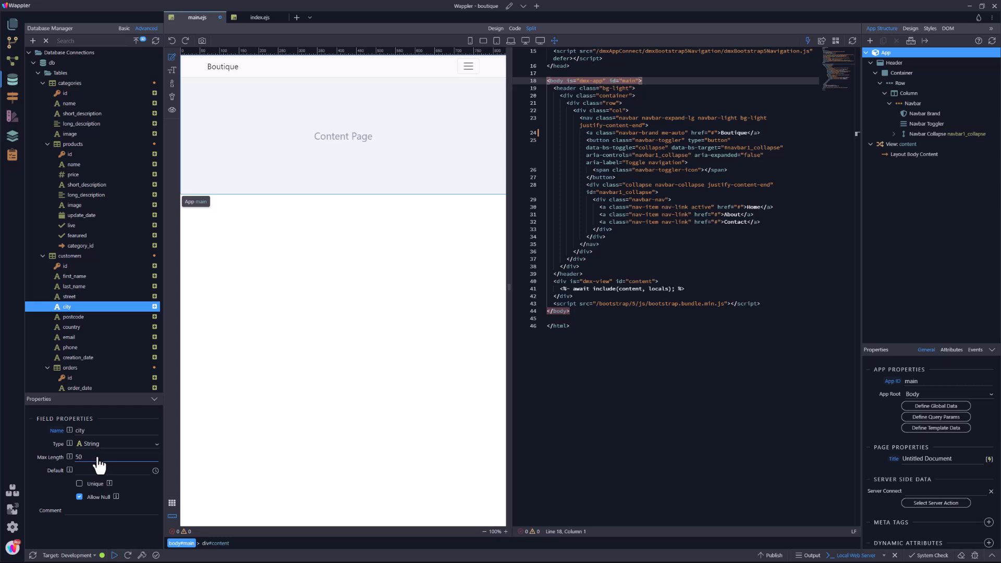
pyautogui.click(74, 316)
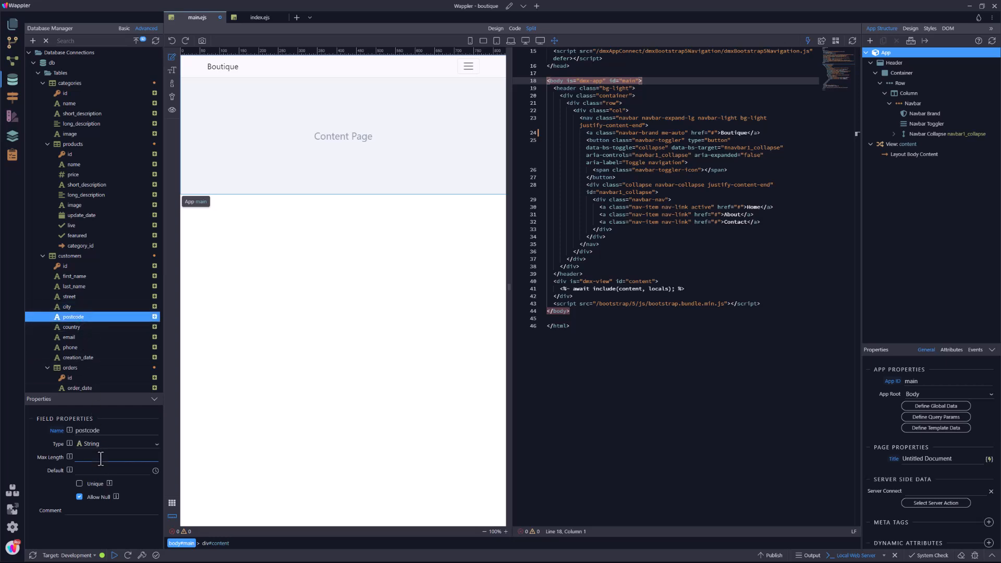
pyautogui.click(71, 326)
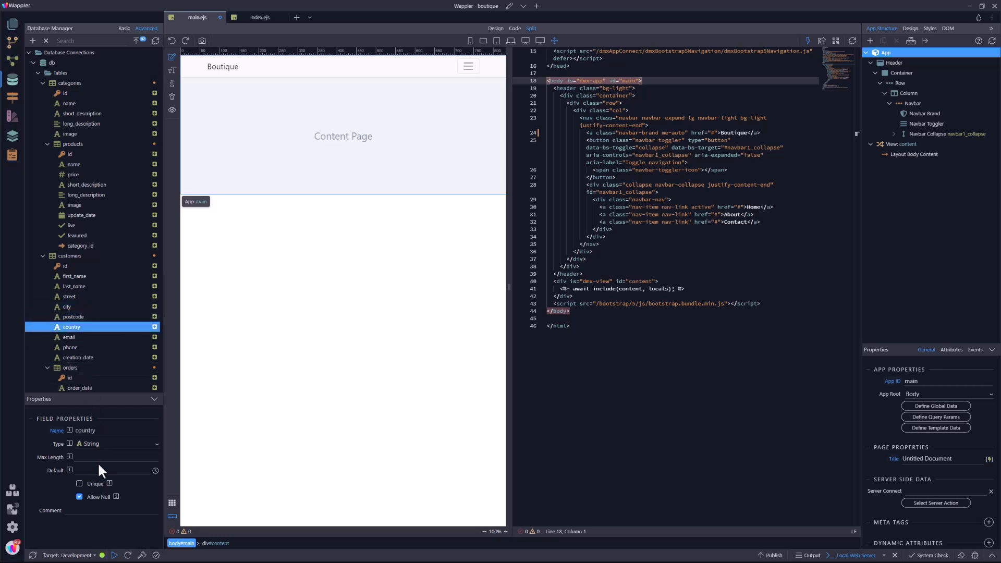
pyautogui.click(69, 337)
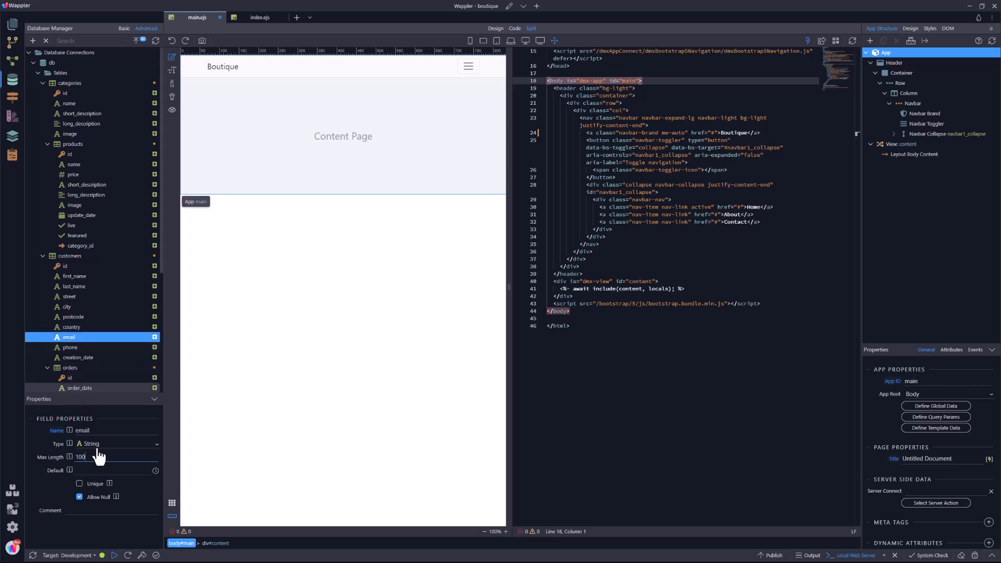
pyautogui.click(69, 346)
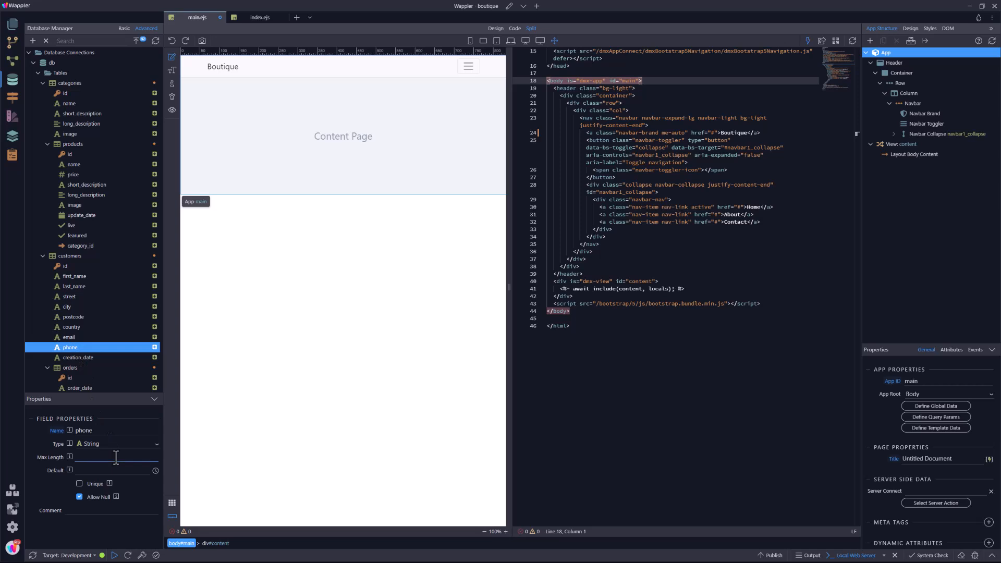
pyautogui.click(77, 358)
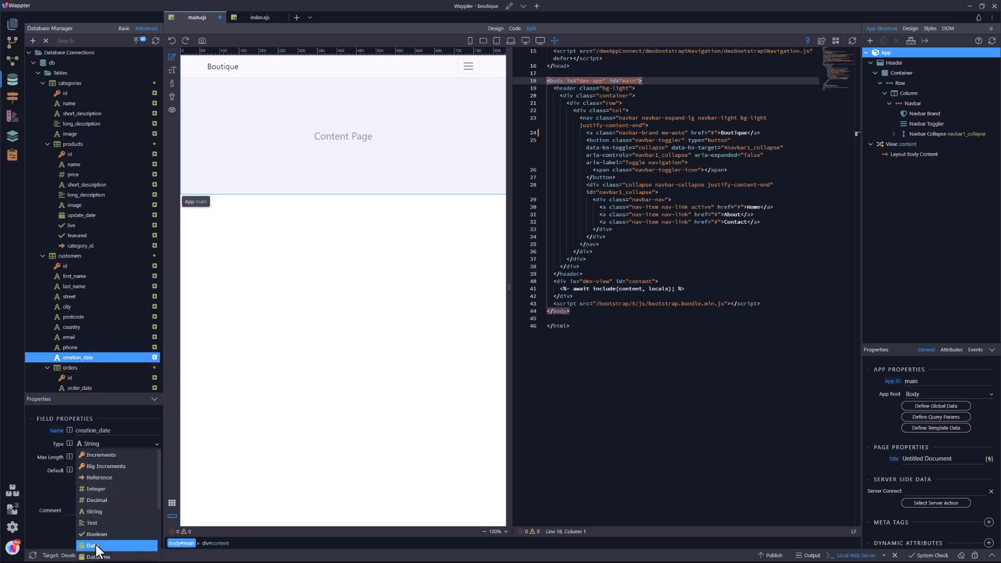
pyautogui.click(93, 545)
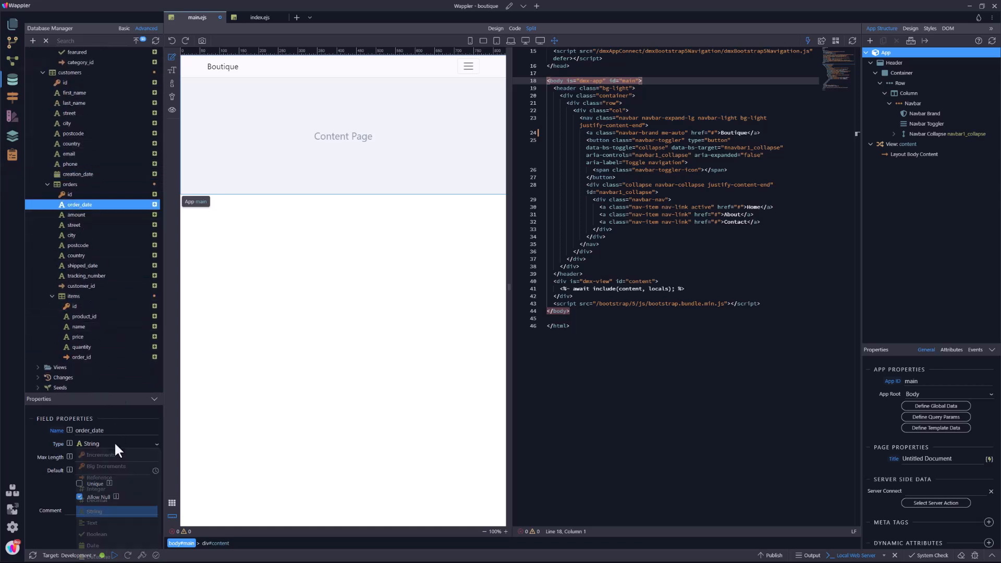
# Make orders' order_date and shipped_date Date, amount Decimal, and give city max length 100.
pyautogui.click(93, 546)
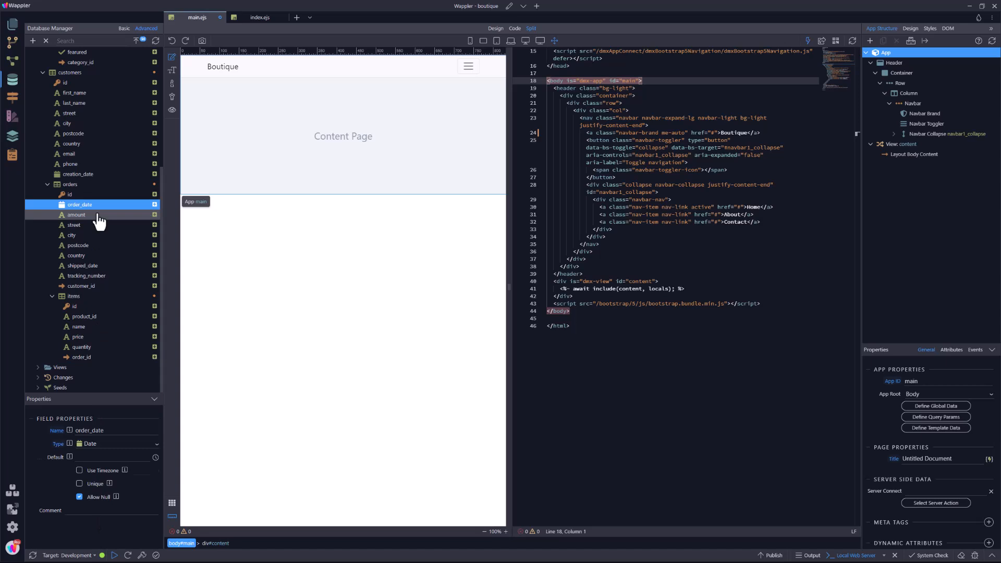
pyautogui.click(89, 443)
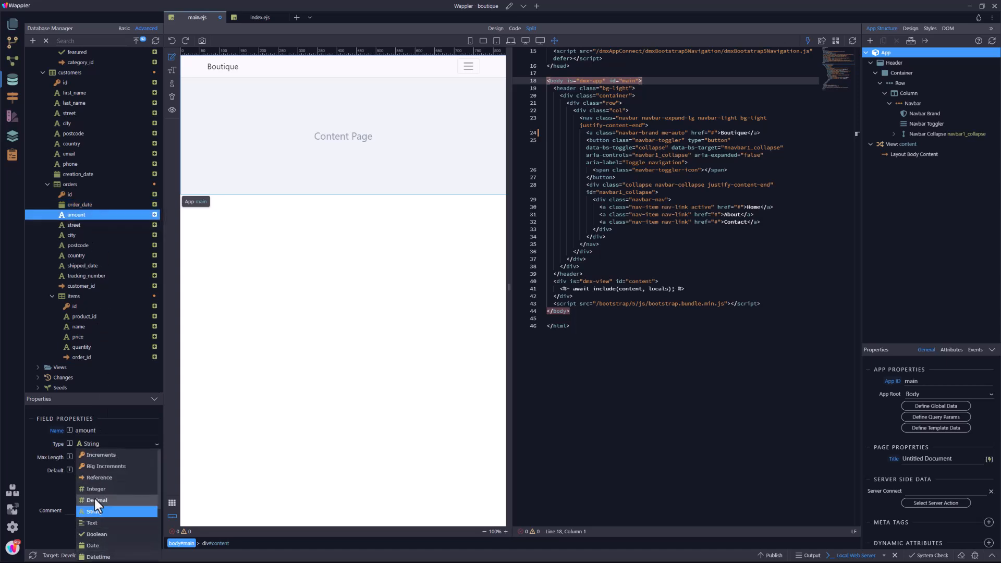
pyautogui.click(72, 224)
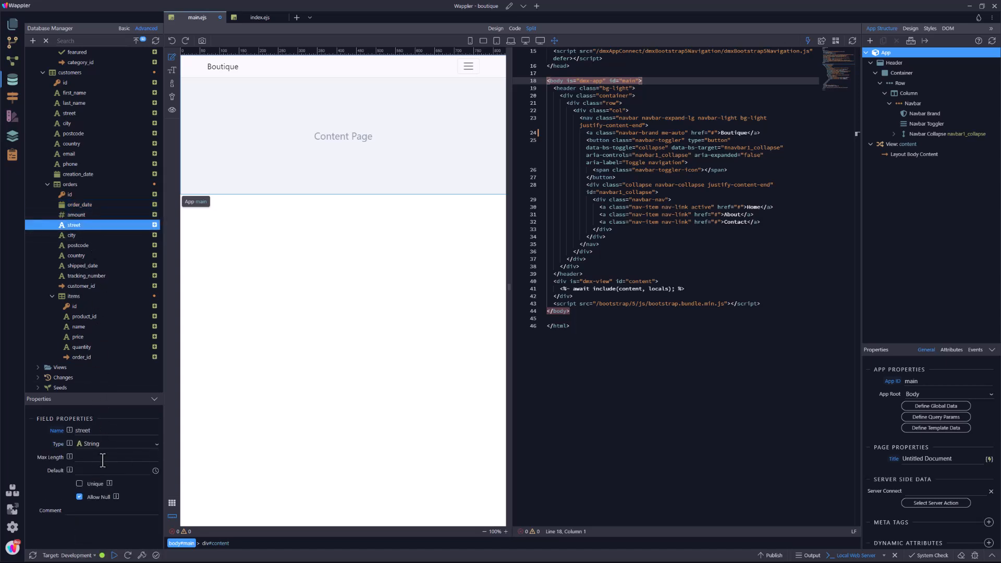
pyautogui.write('100')
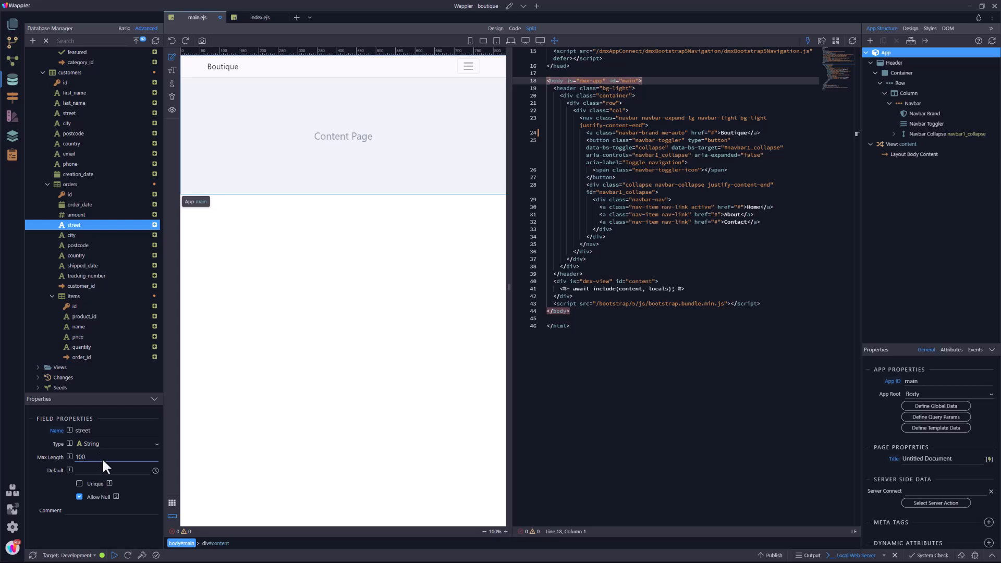
pyautogui.click(72, 235)
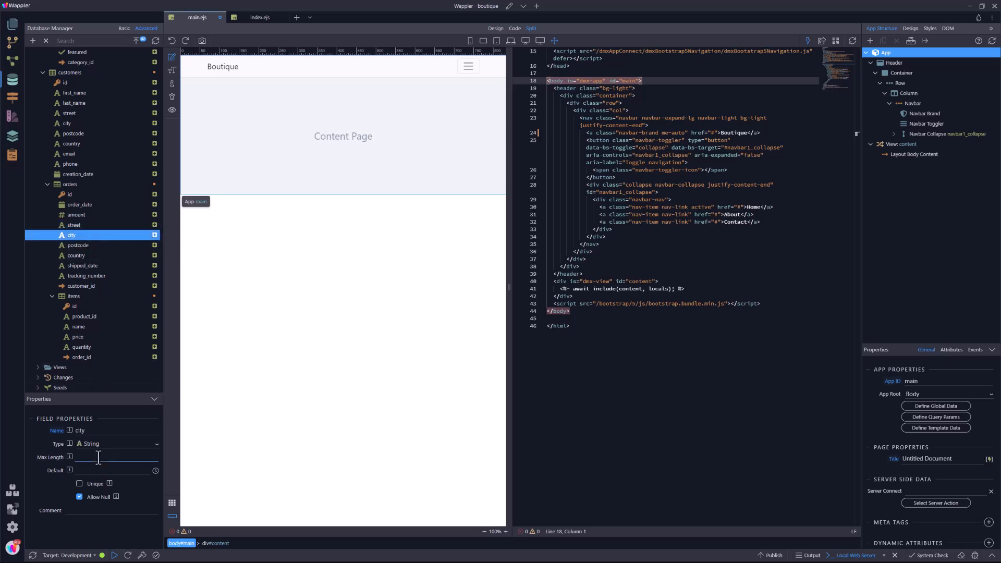
pyautogui.click(78, 245)
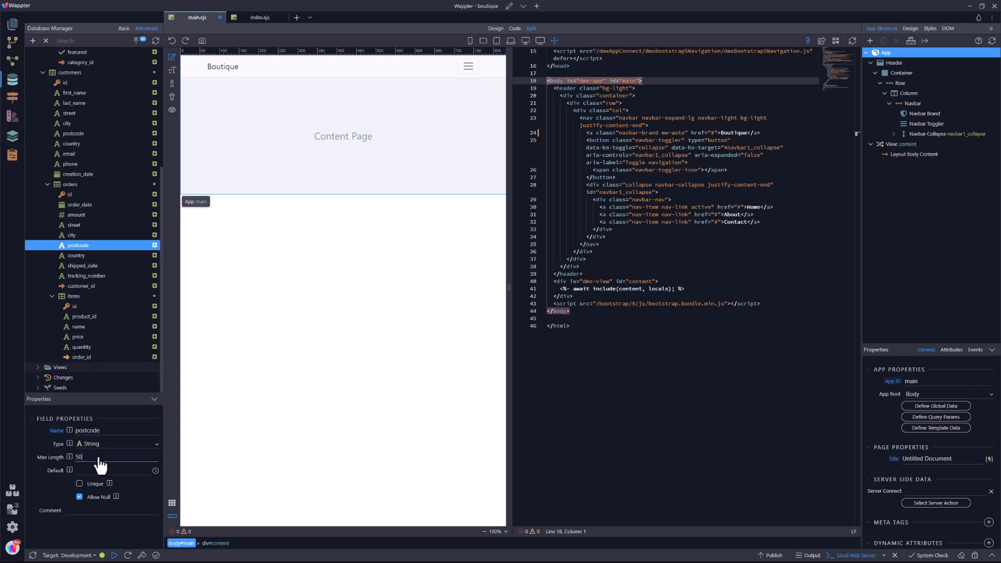
pyautogui.click(76, 255)
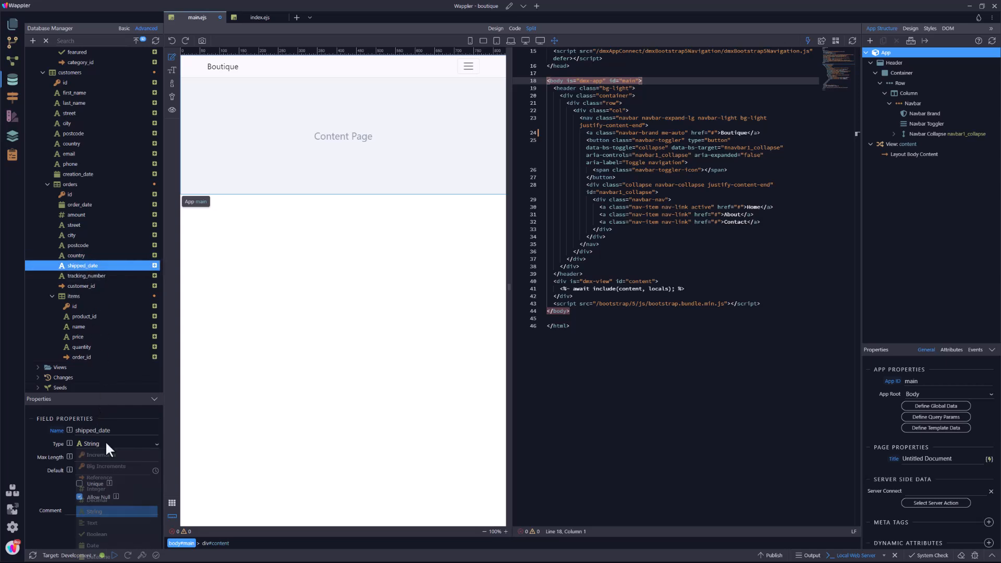
pyautogui.click(86, 275)
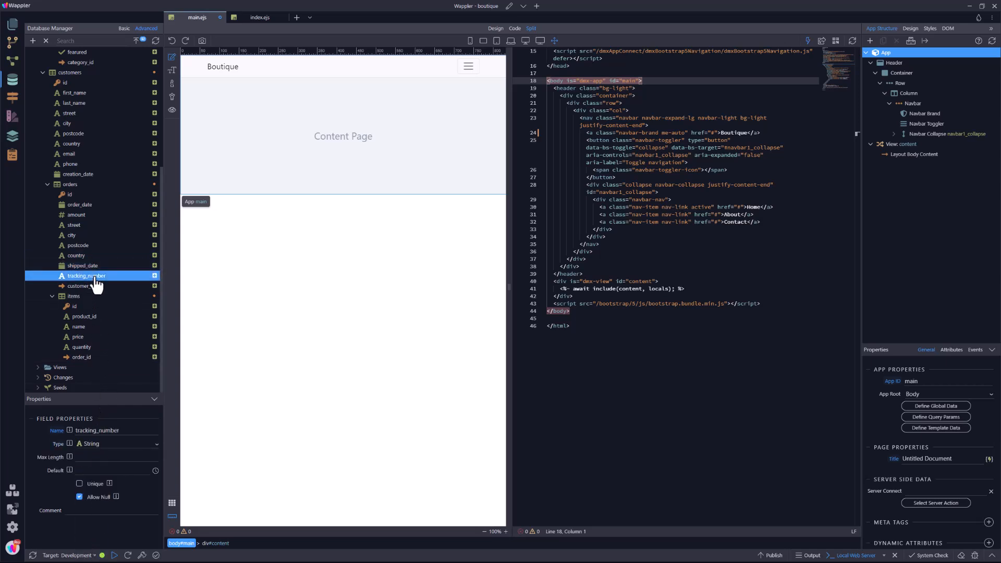
pyautogui.moveTo(84, 316)
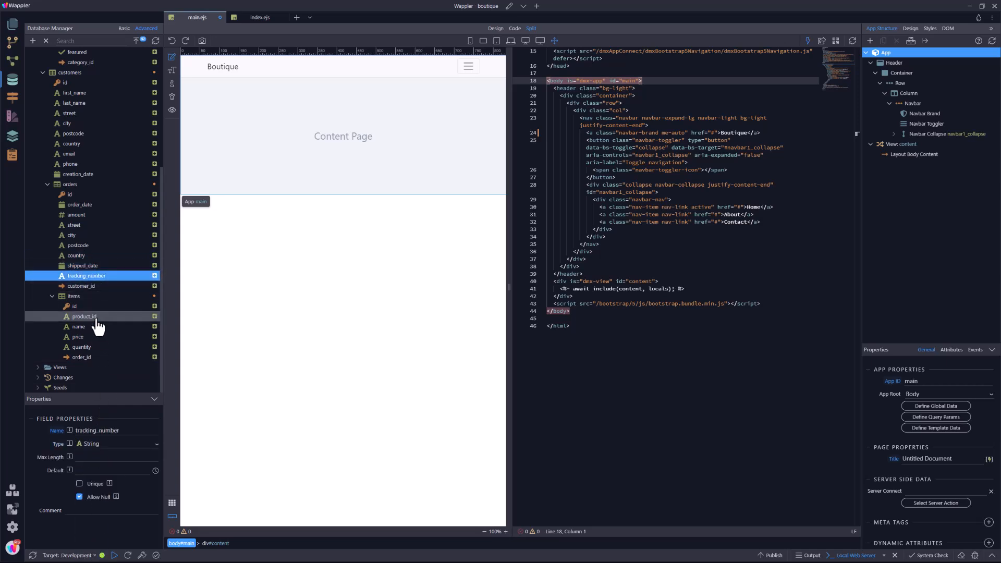
# Make items' product_id Integer and price Decimal, and change quantity's type.
pyautogui.click(84, 316)
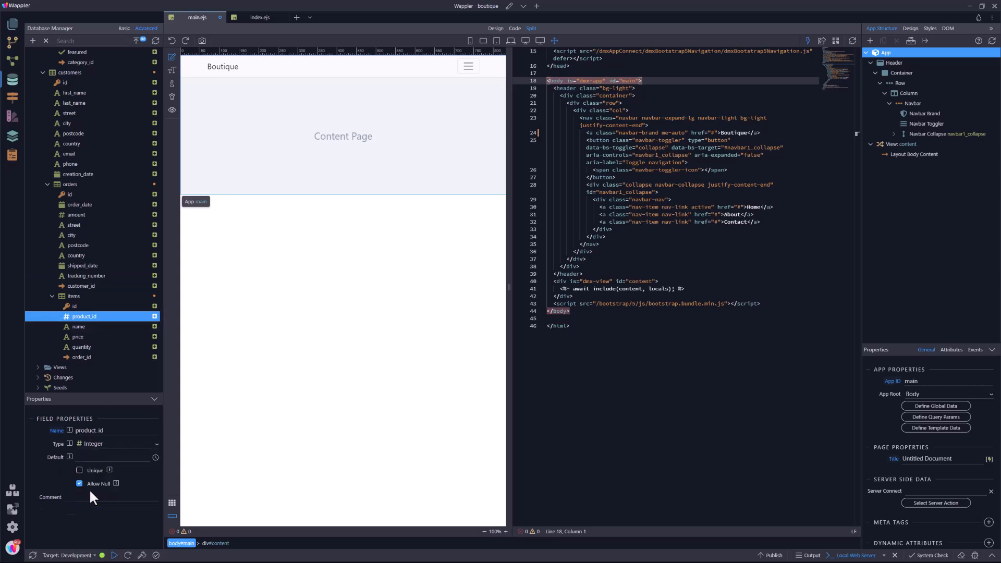
pyautogui.click(79, 327)
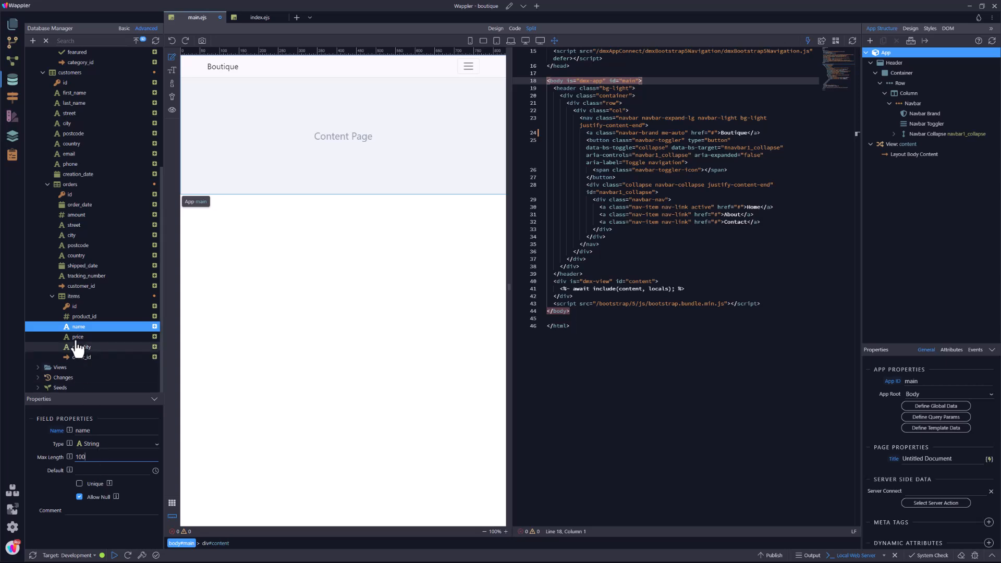
pyautogui.click(78, 336)
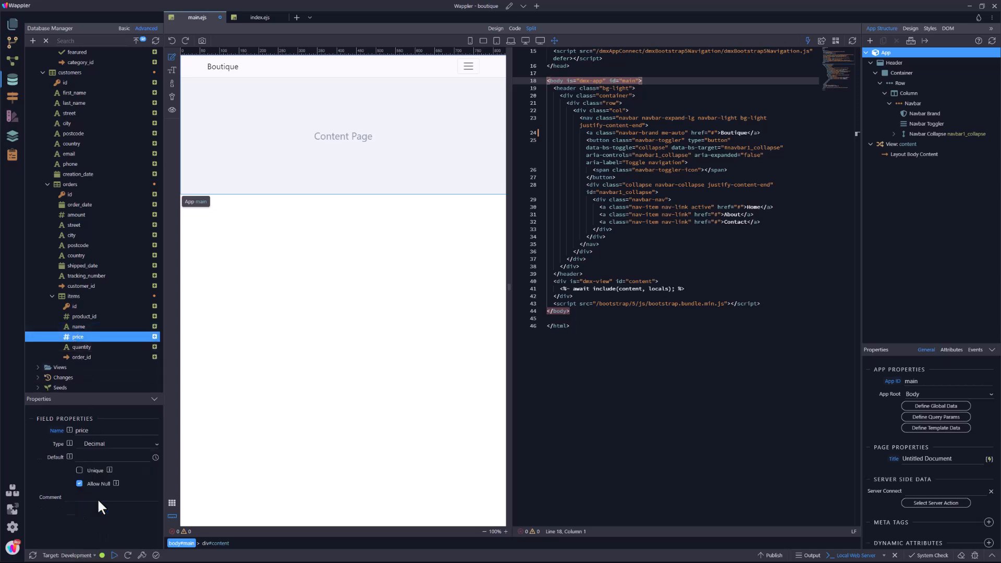
pyautogui.click(82, 346)
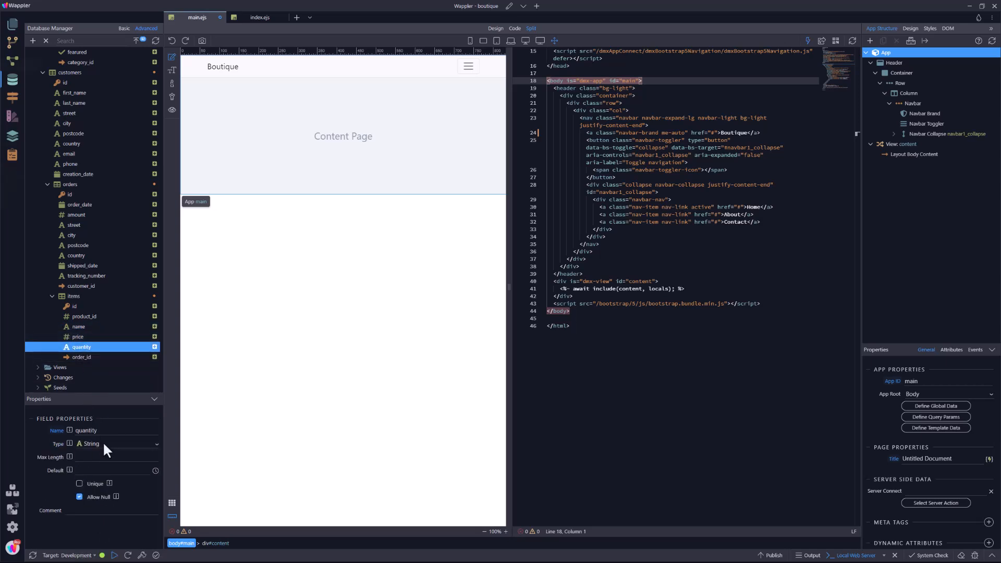
pyautogui.click(82, 357)
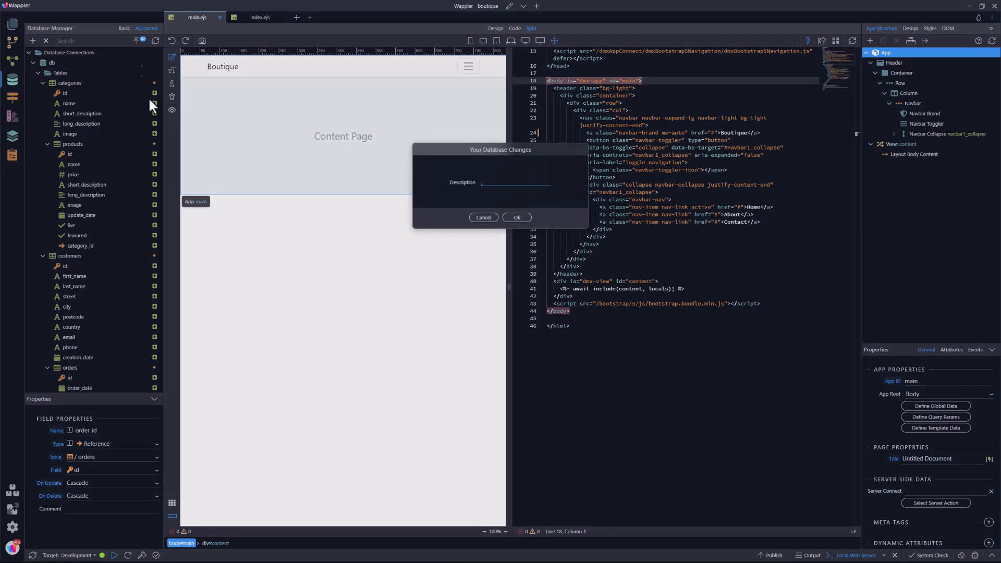
# Apply the database changes with the description 'added tab'.
pyautogui.write('added tab')
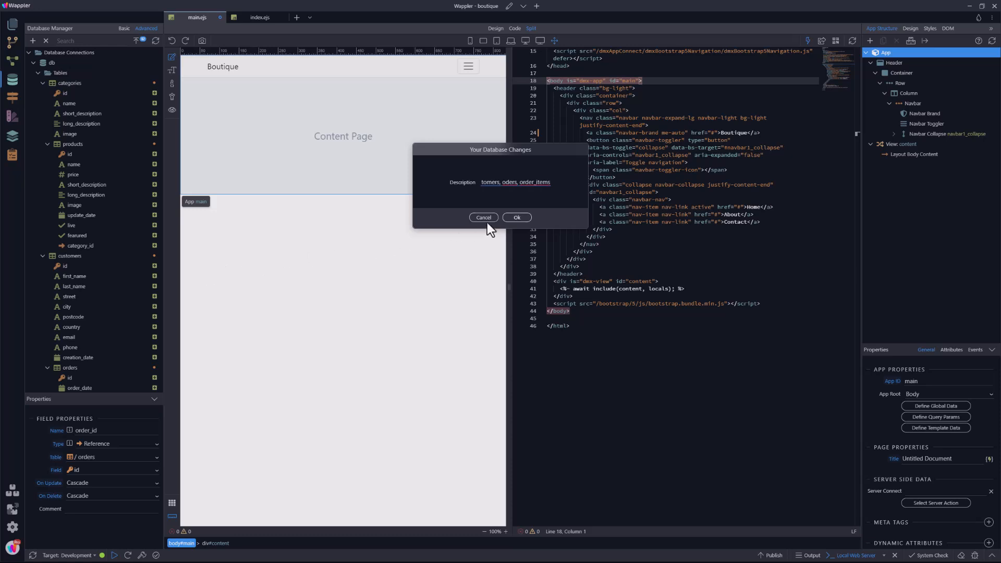
pyautogui.click(515, 217)
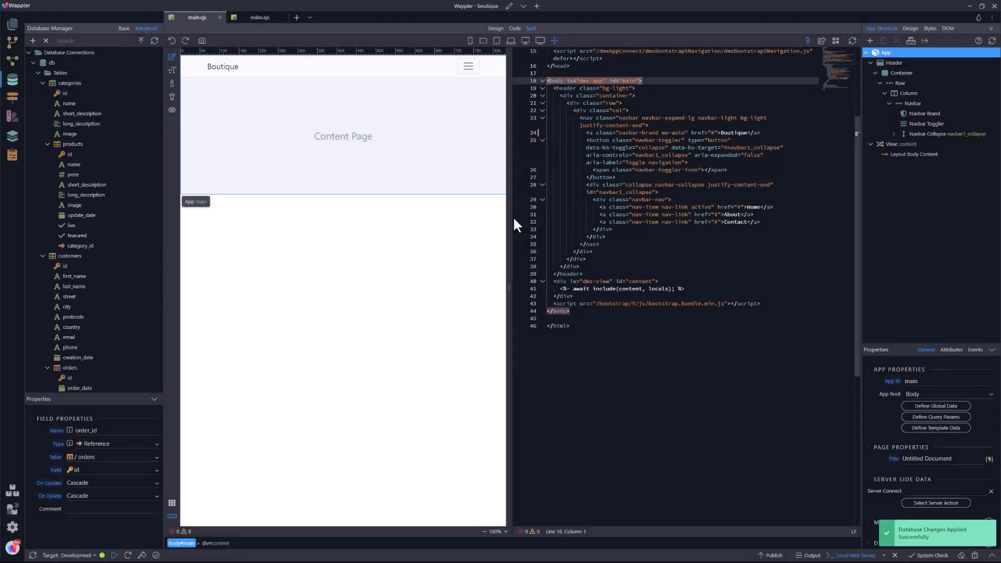